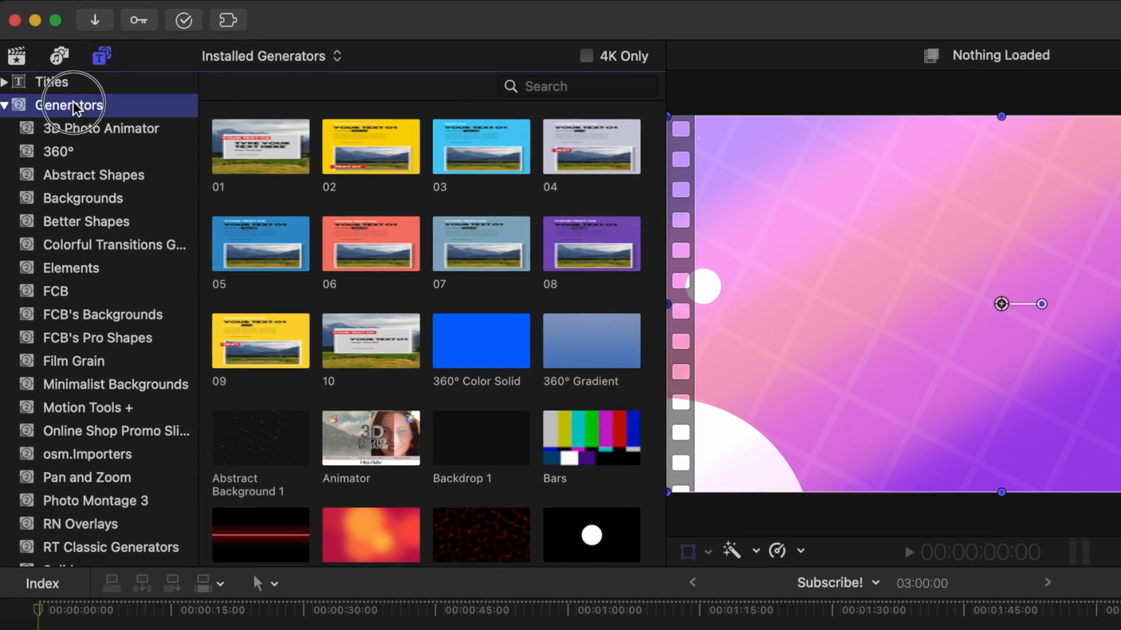
- Search Generators for 'timecode' and place Timecode above the Minimal Background 5 clip
type("t")
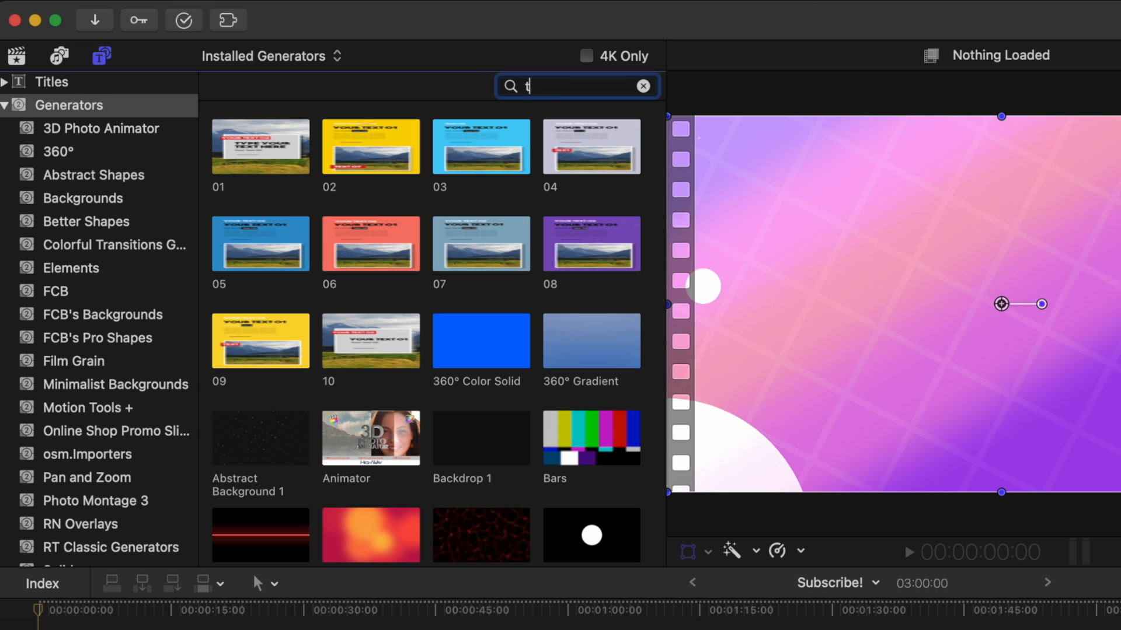
type("imecode")
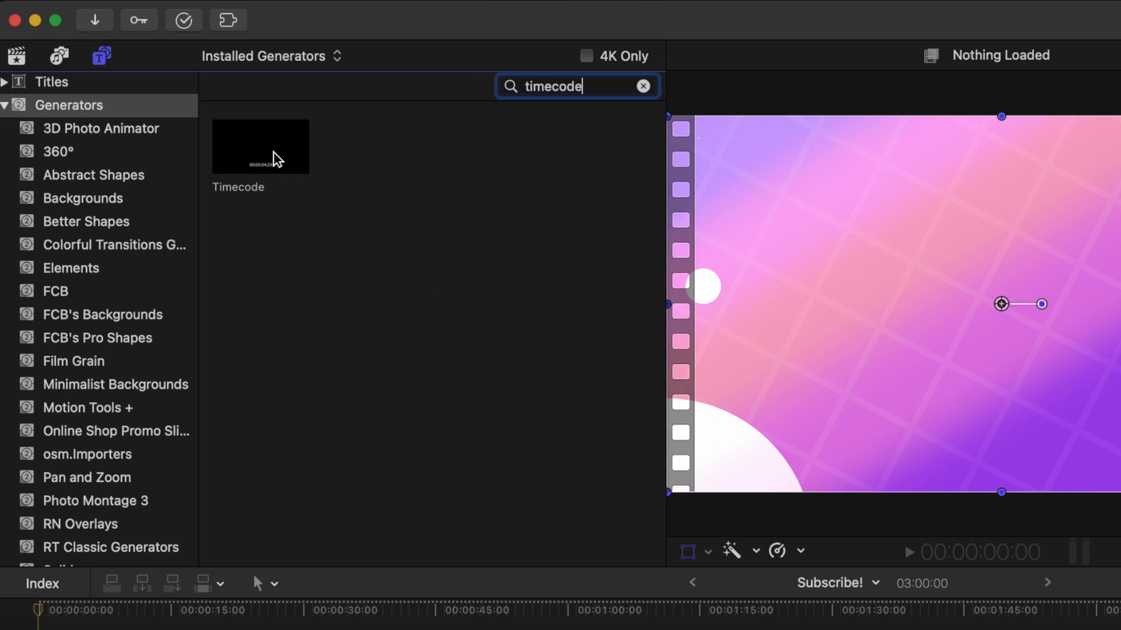
left_click_drag(260, 146, 100, 604)
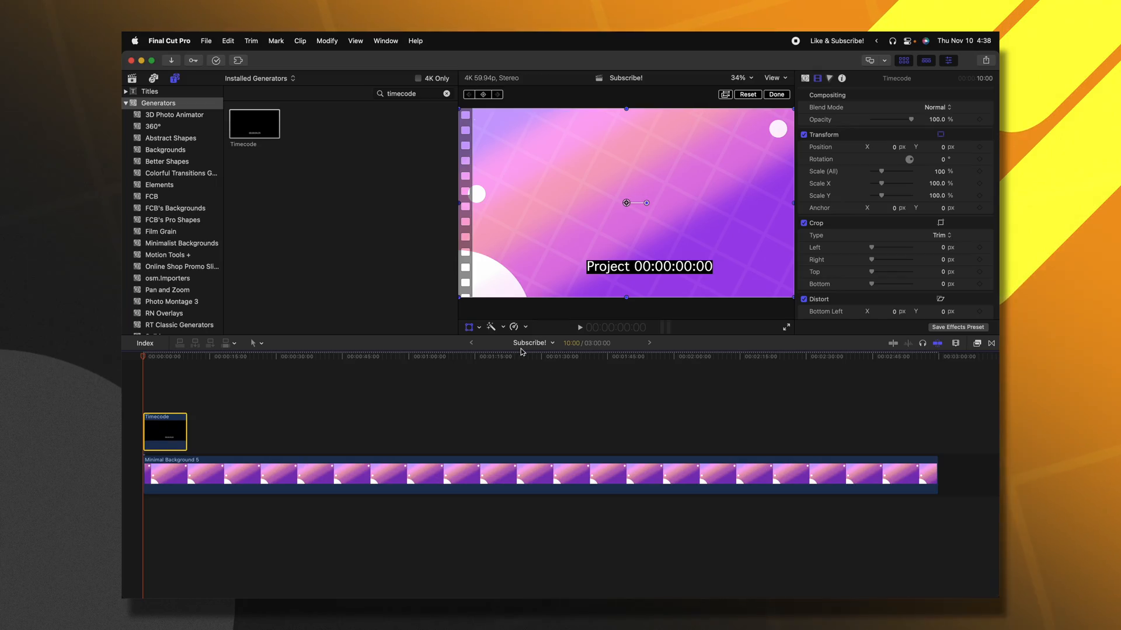
- Begin entering a 3:00:00 duration for the Timecode clip with Ctrl+D
key("ctrl+d")
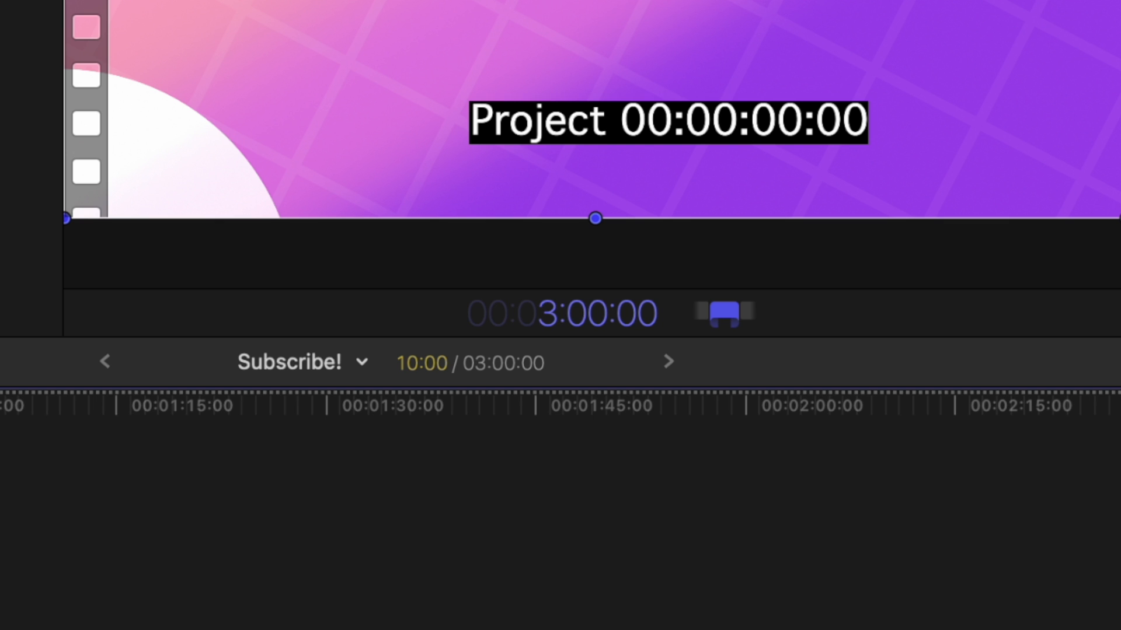
mouse_move(543, 337)
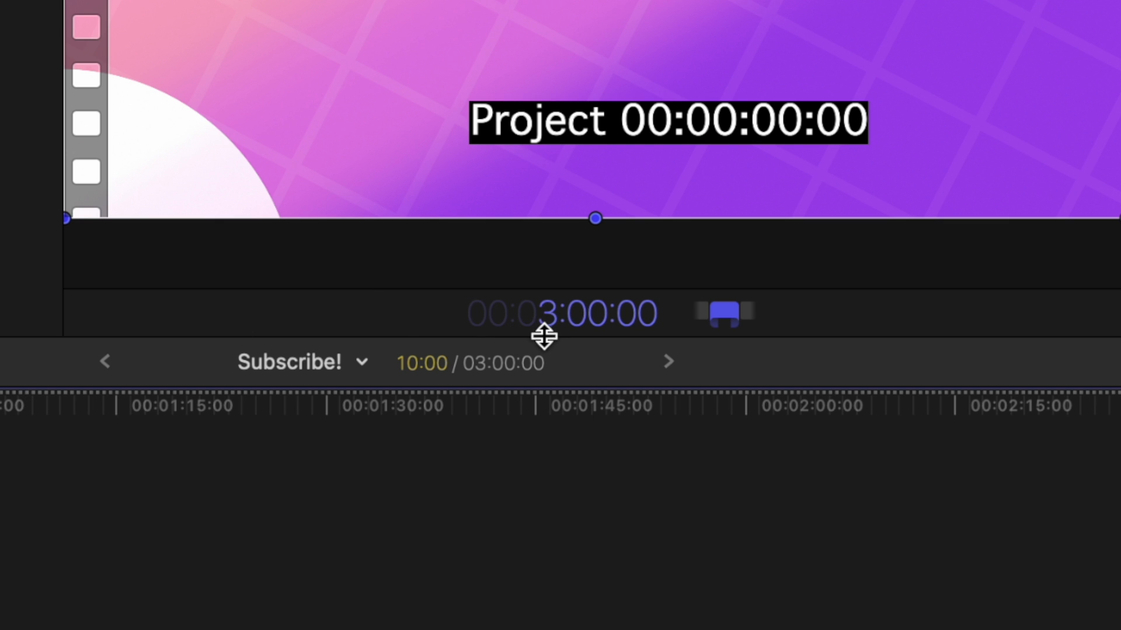
mouse_move(603, 326)
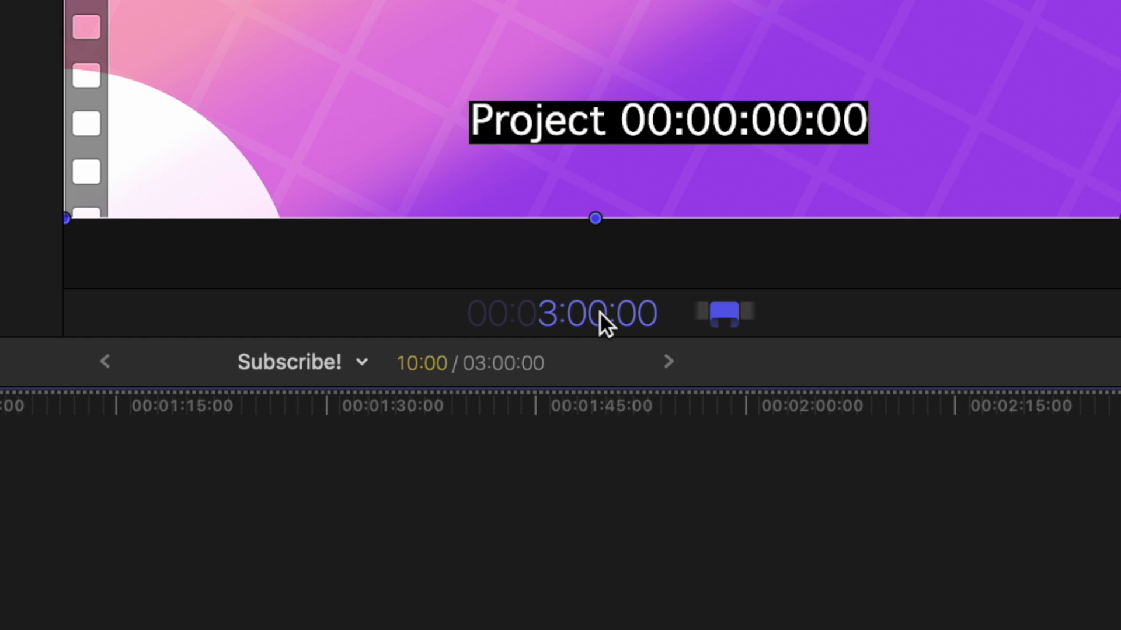
mouse_move(650, 334)
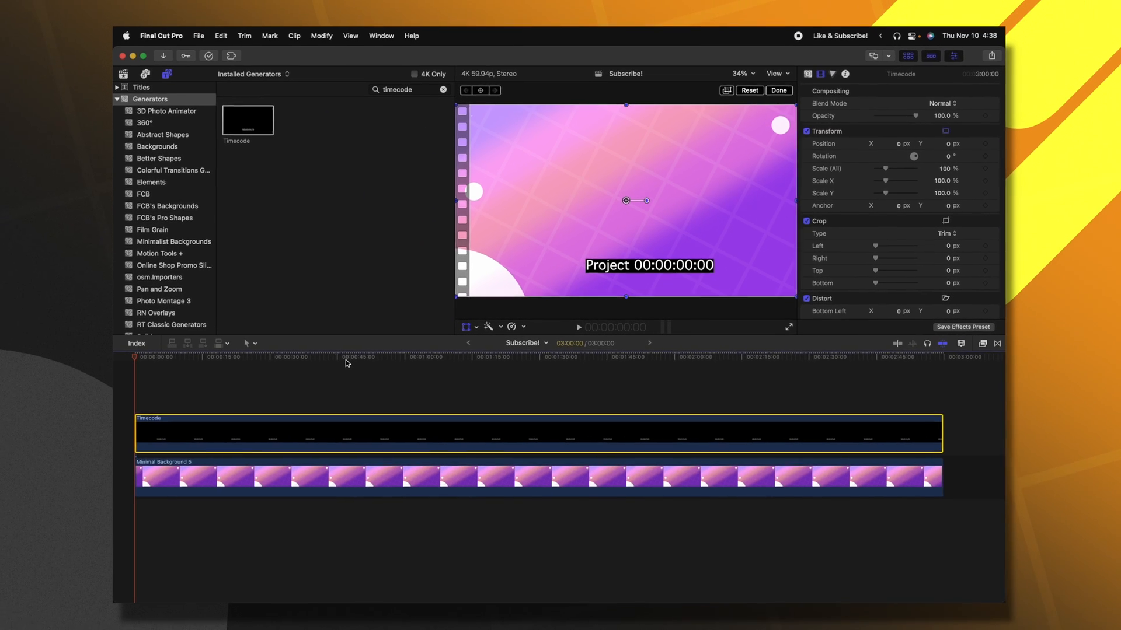
- Set the timecode text to Roboto Black at size 119
left_click(806, 78)
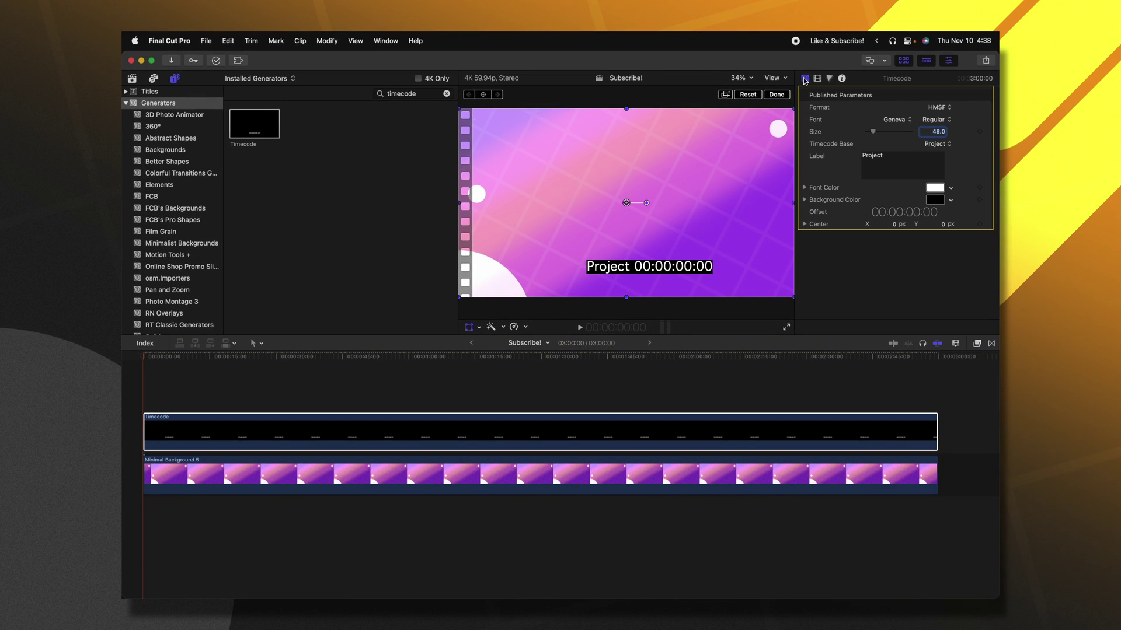
left_click(894, 120)
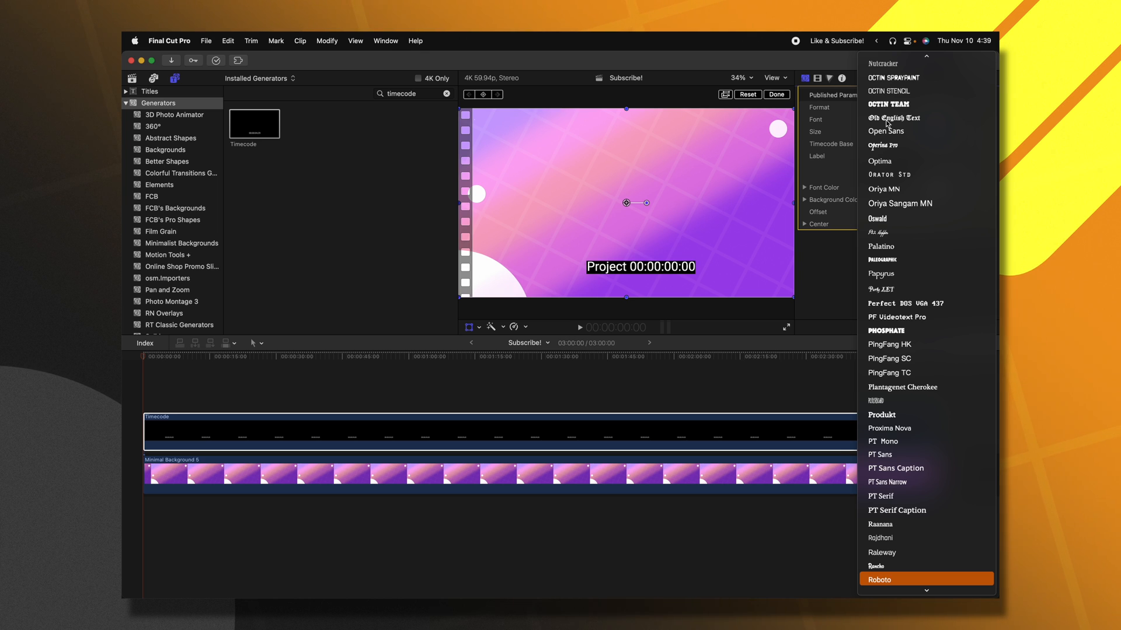
left_click(879, 580)
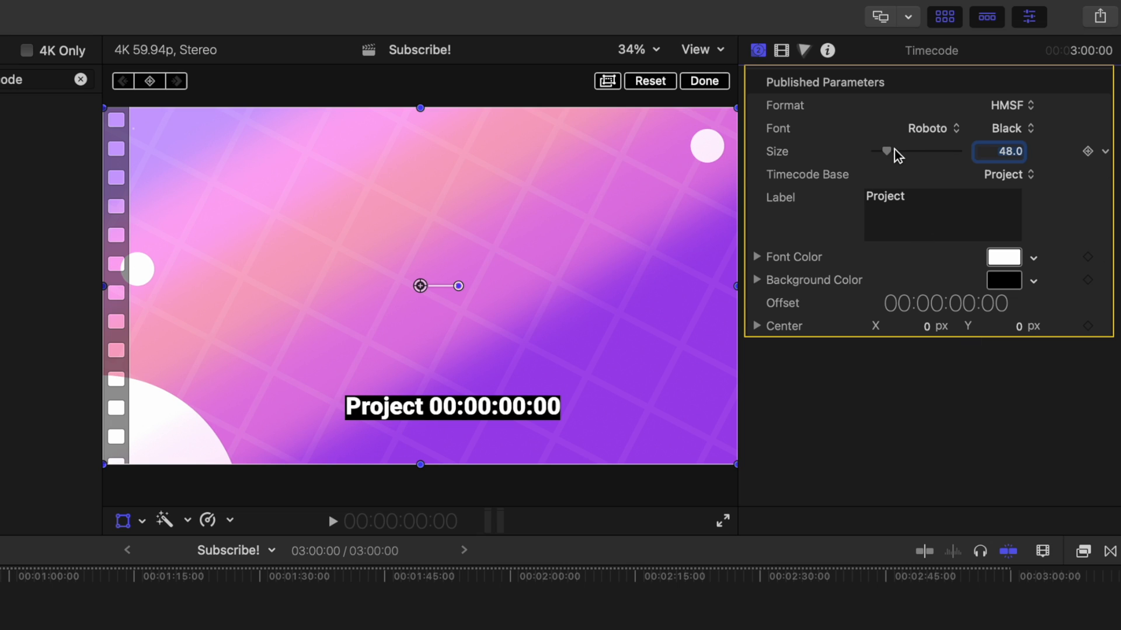
left_click_drag(886, 151, 909, 151)
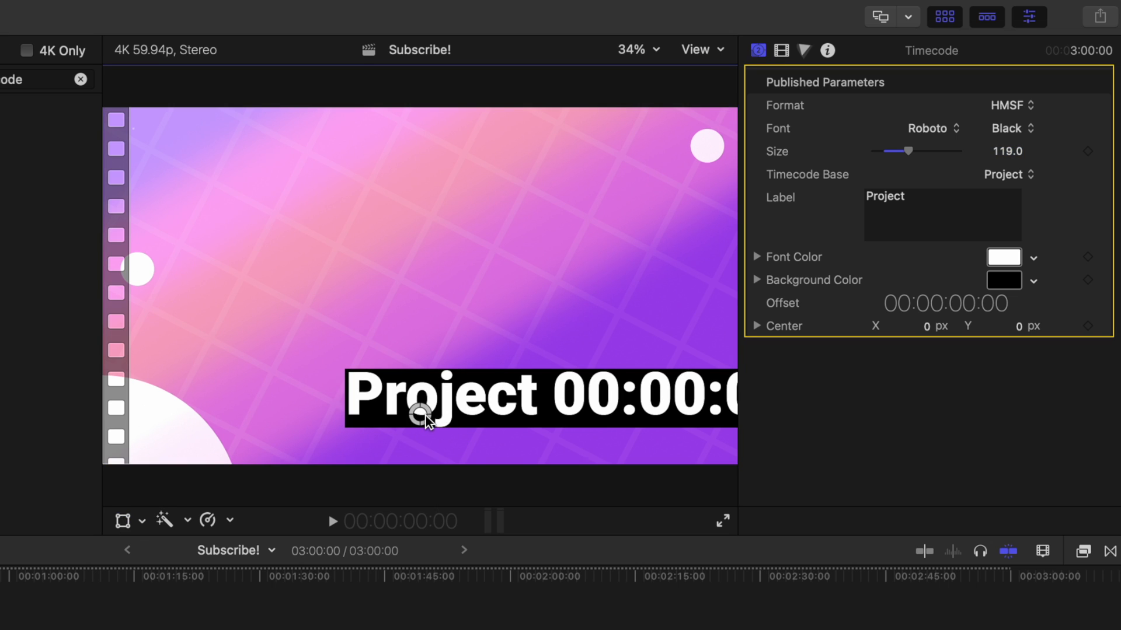
- Reposition the timecode text and set its background colour opacity to 0
left_click_drag(421, 418, 226, 311)
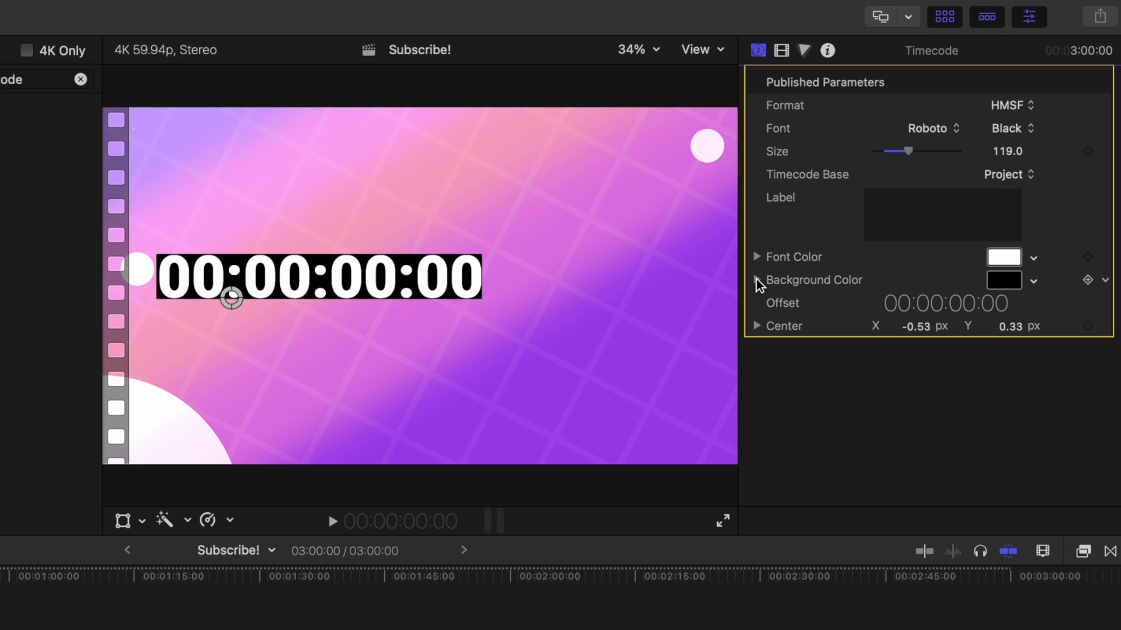
left_click(757, 279)
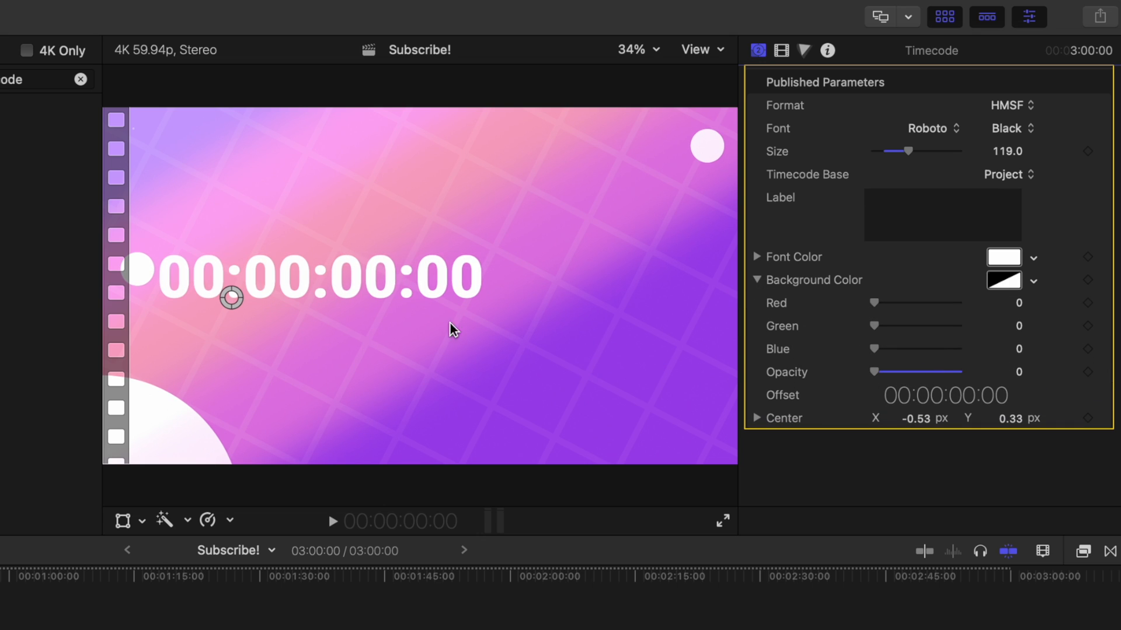
left_click_drag(231, 298, 340, 289)
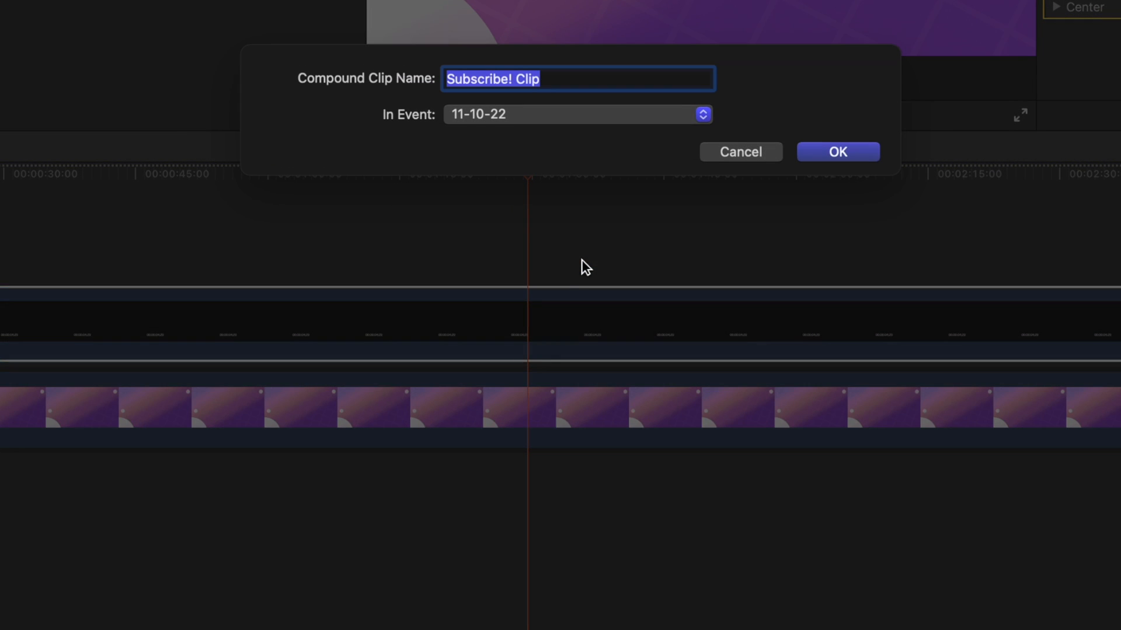
- Confirm the compound clip and reverse it to count down from 00:02:59
left_click(837, 152)
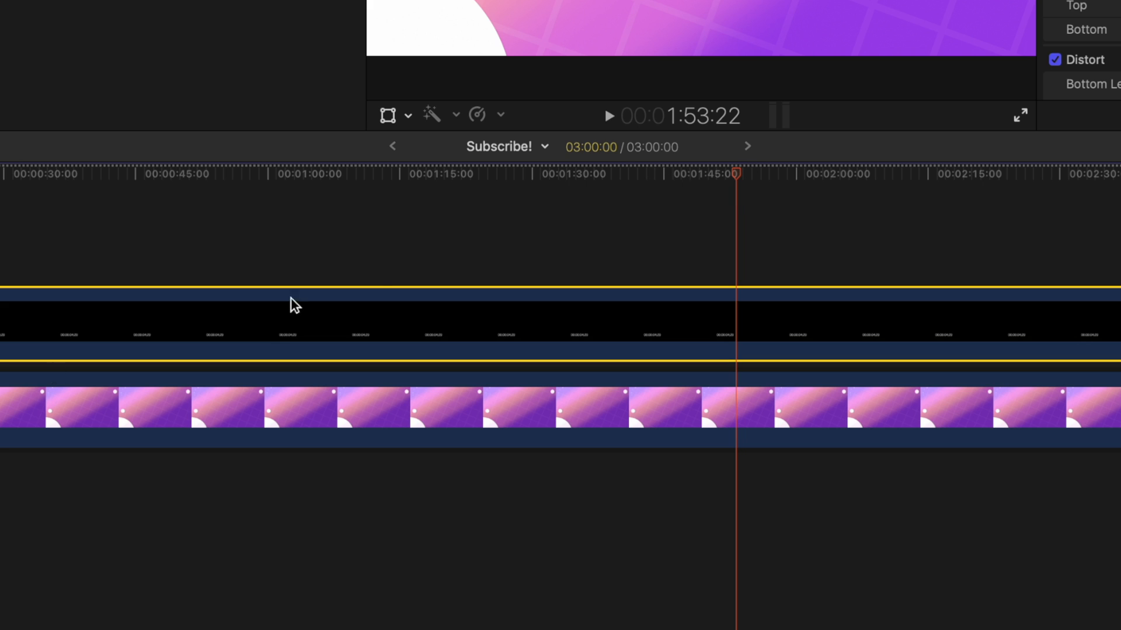
mouse_move(94, 343)
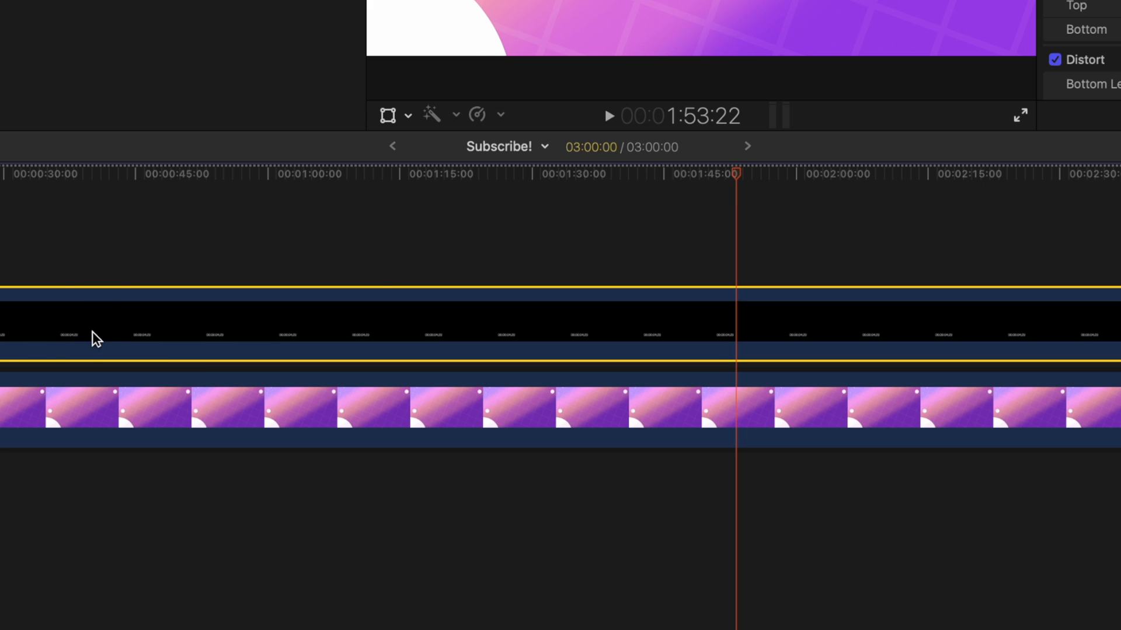
left_click(491, 114)
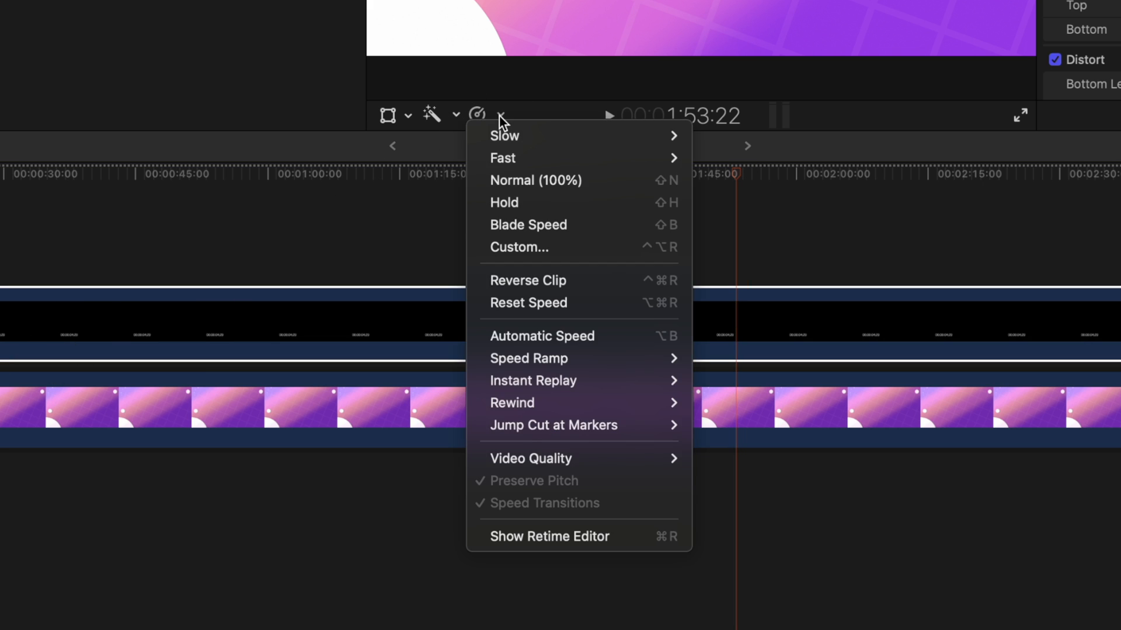
left_click(527, 281)
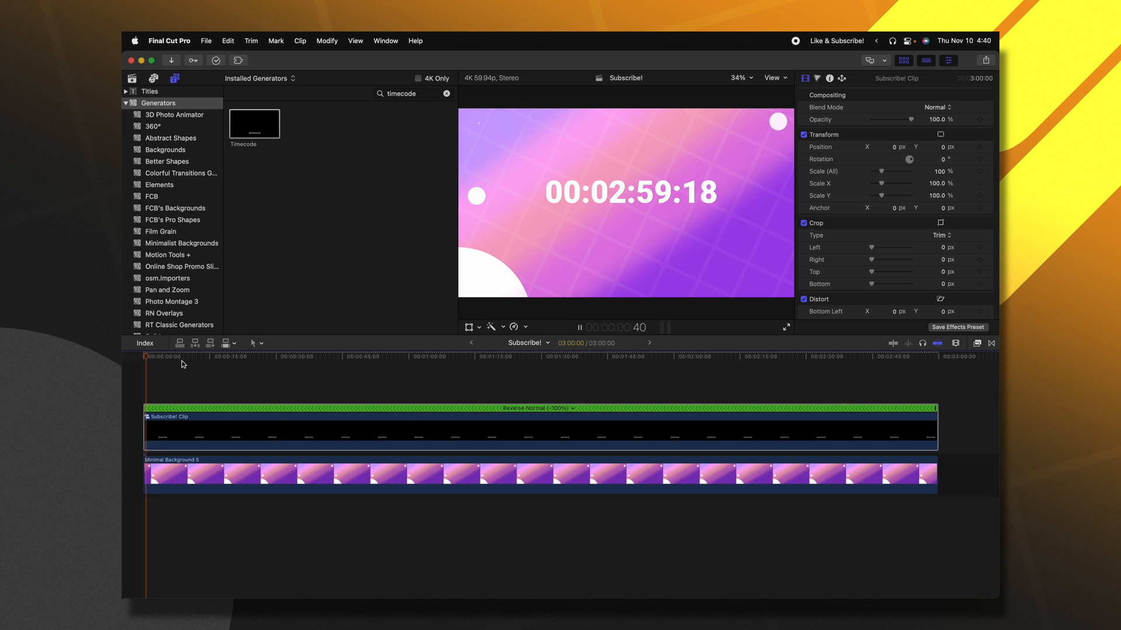
- Apply Draw Mask near the one-minute mark and move the countdown to the lower right
left_click(288, 364)
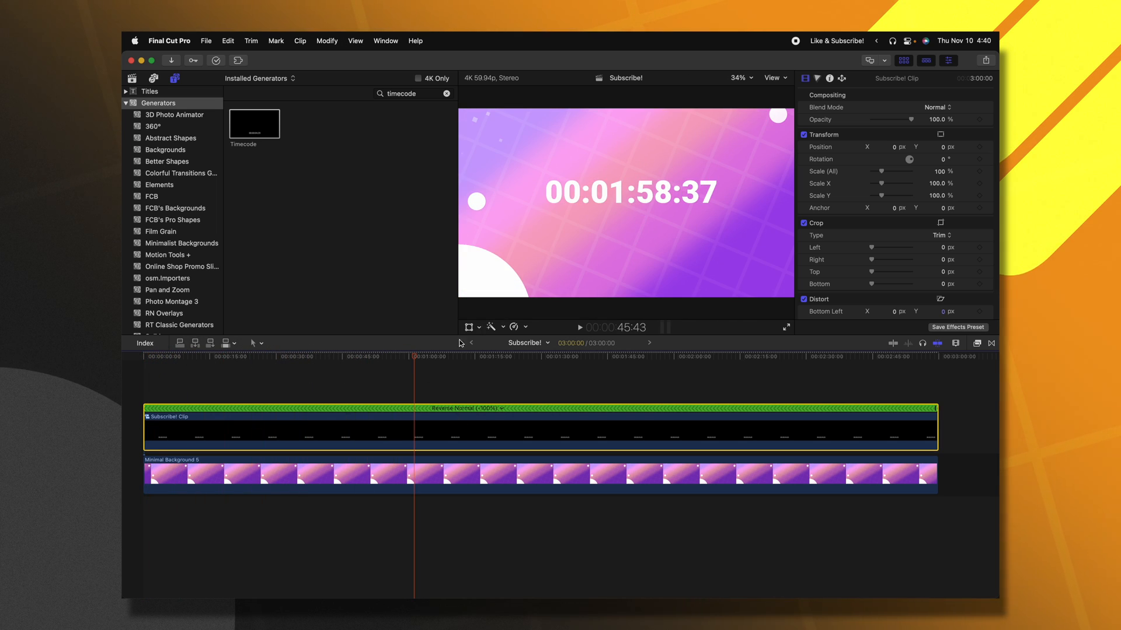
mouse_move(649, 200)
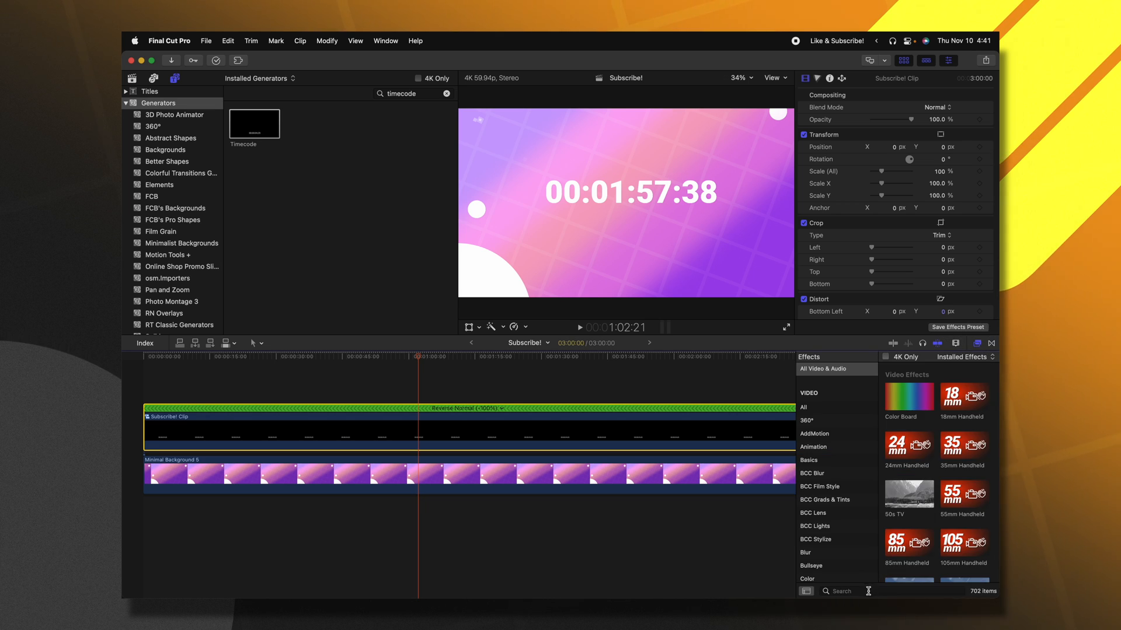
type("draw")
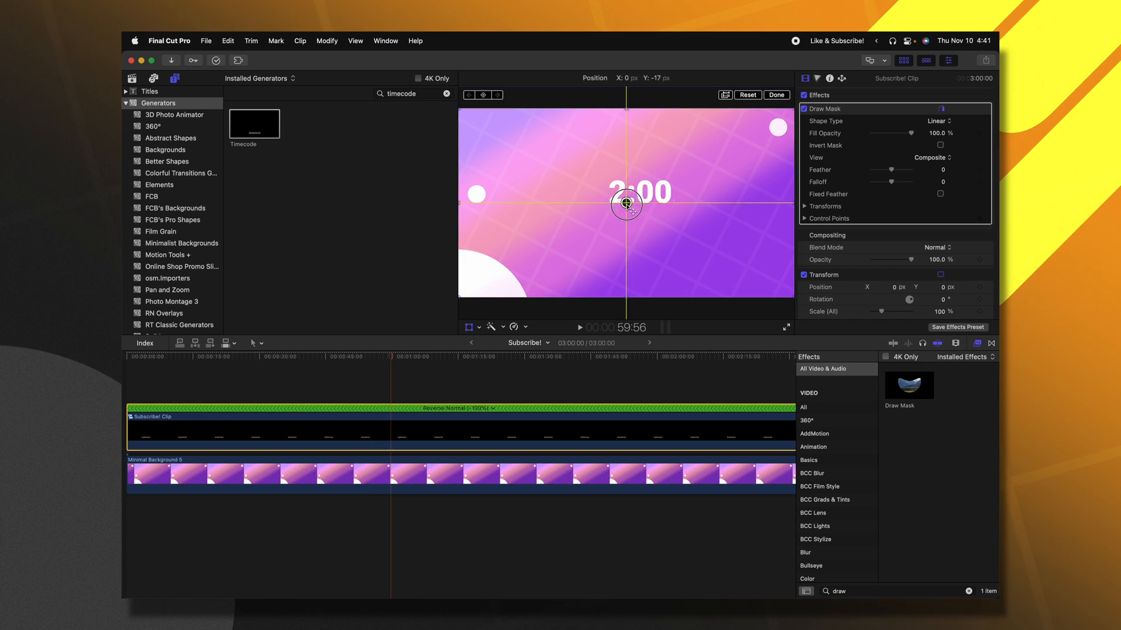
left_click_drag(625, 203, 755, 289)
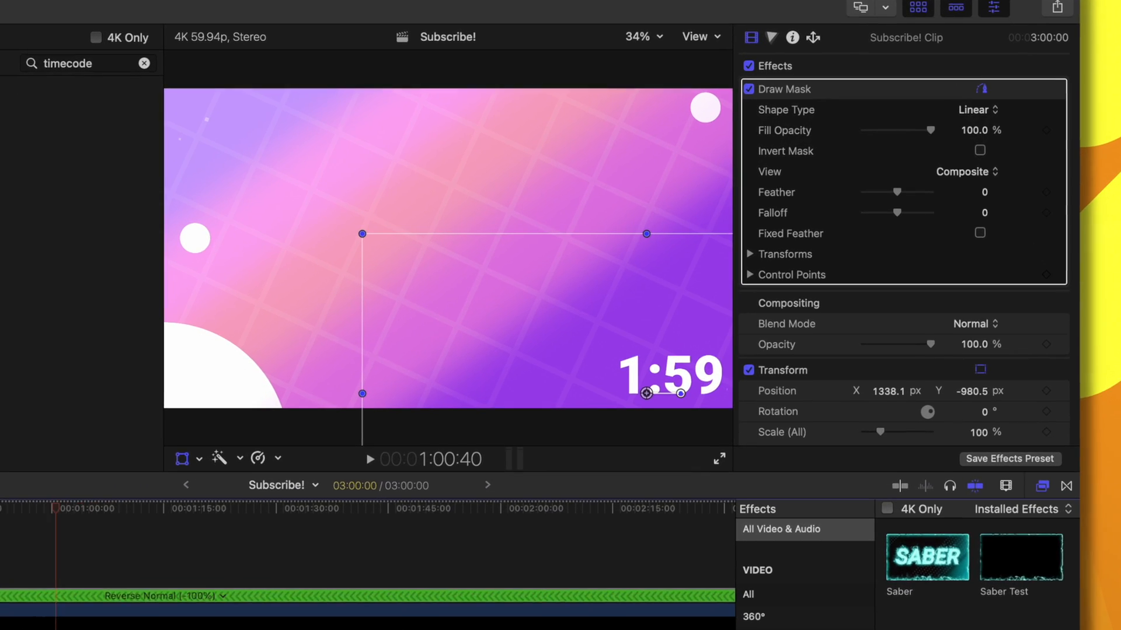
- Apply the Saber glow effect to the masked countdown compound clip
double_click(927, 558)
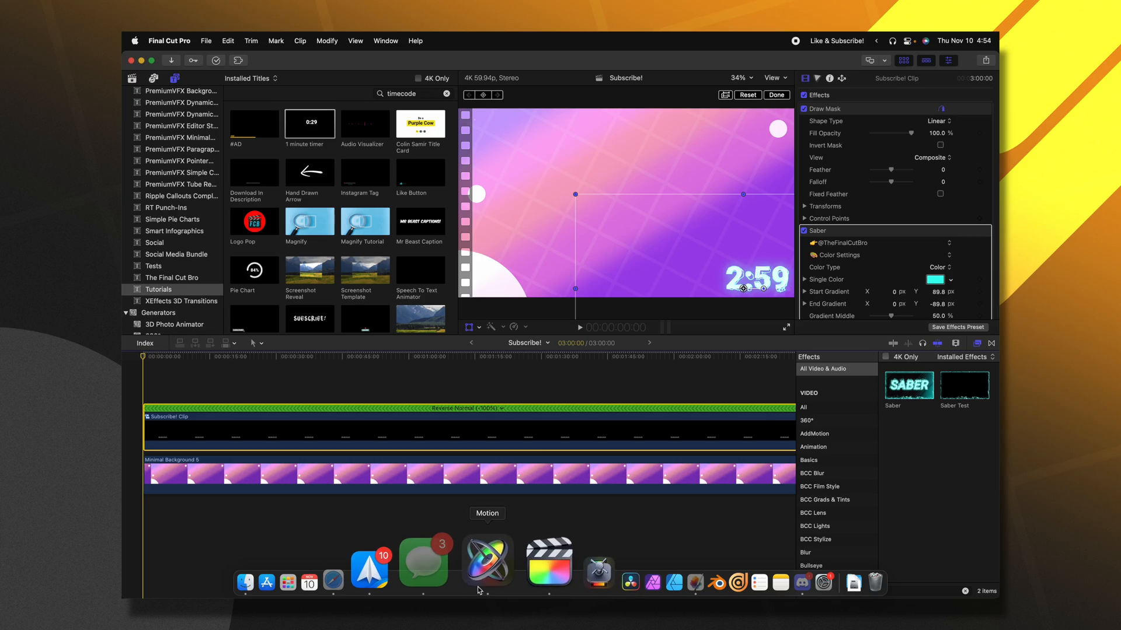
- Launch Motion and create a 4K, 59.94 fps Final Cut Title lasting 62 seconds
left_click(488, 562)
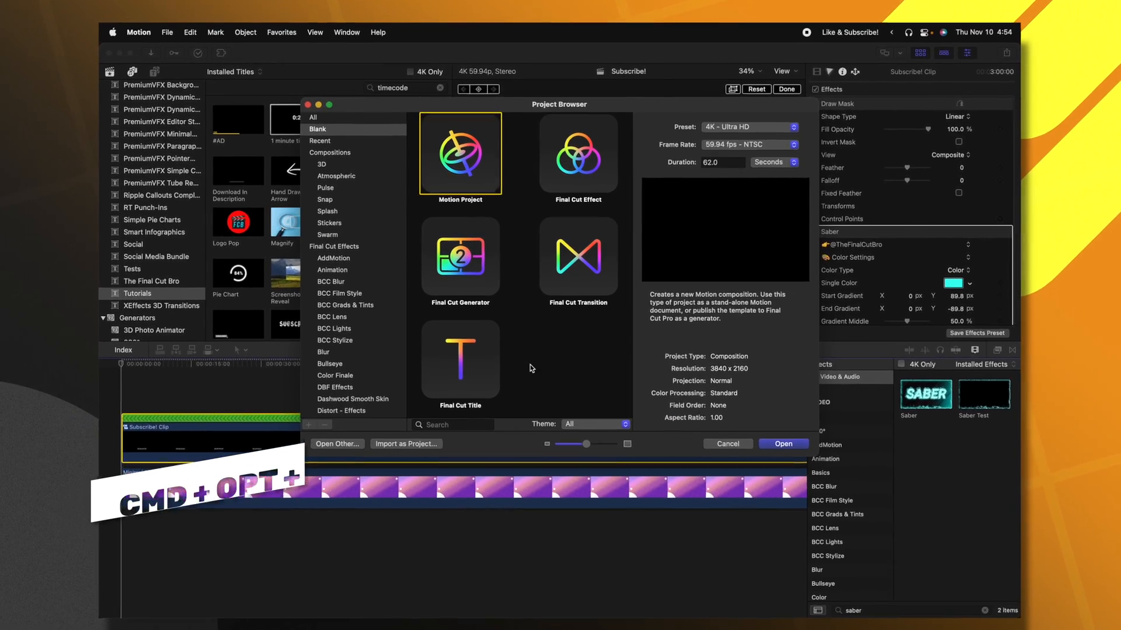
left_click(460, 360)
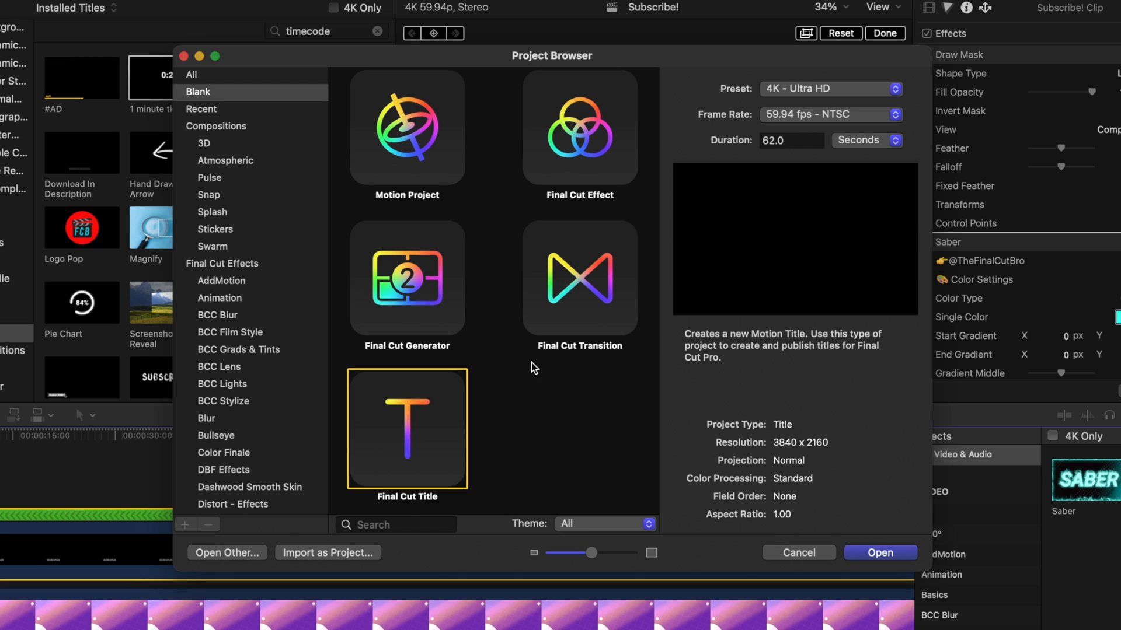
left_click(787, 140)
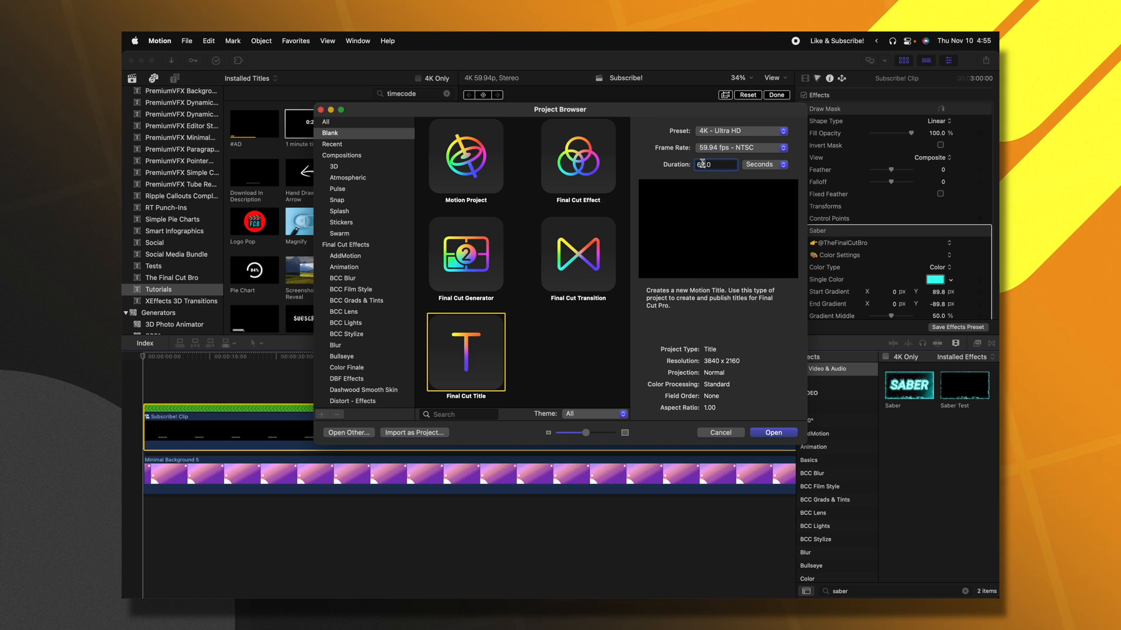
left_click(774, 433)
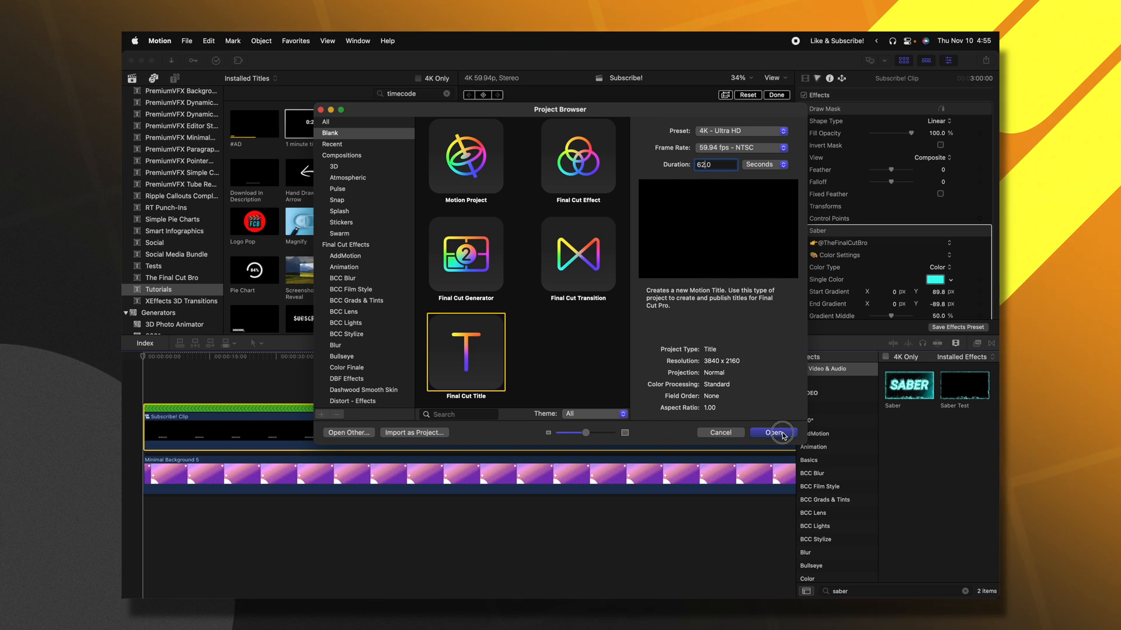
left_click(776, 432)
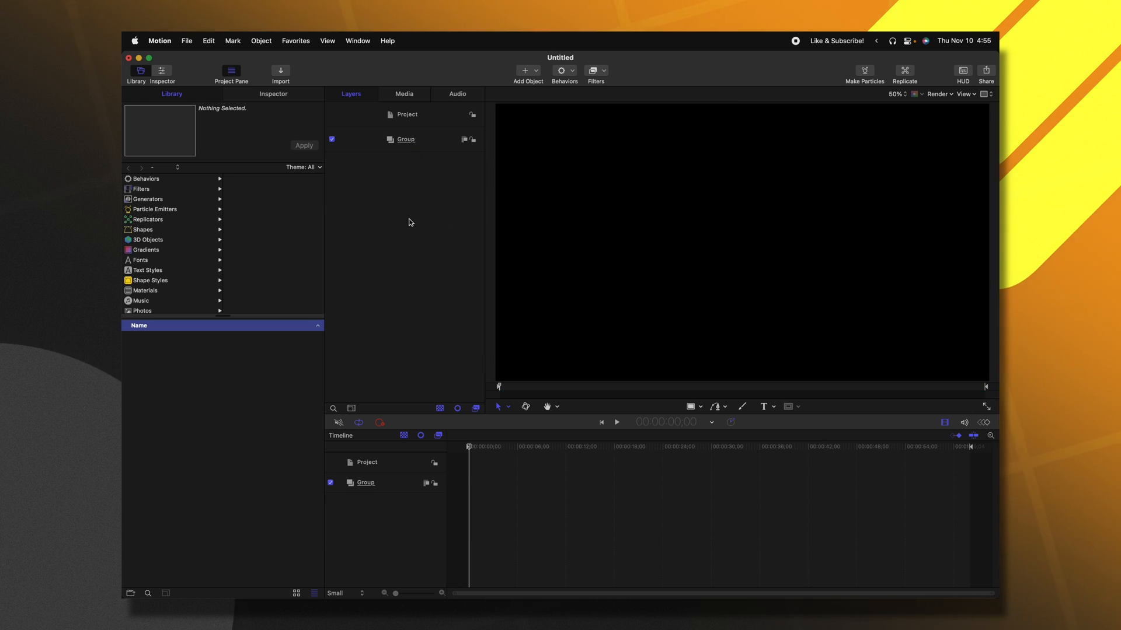
- Add a Timecode text generator and enlarge its digits to size 415
left_click(147, 199)
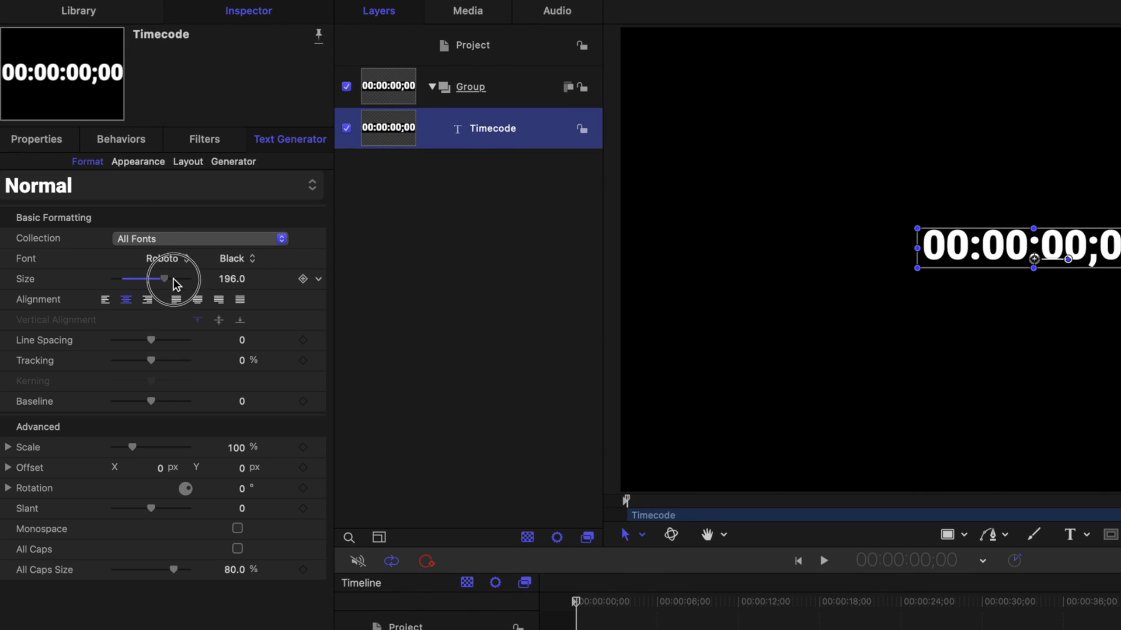
left_click_drag(162, 280, 191, 279)
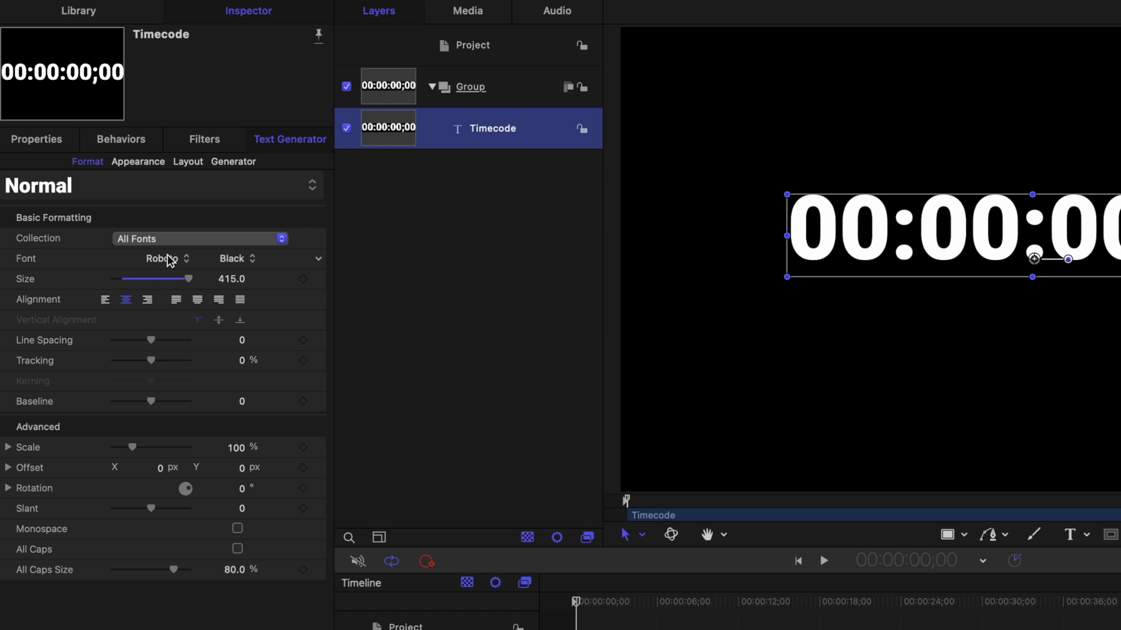
left_click(233, 161)
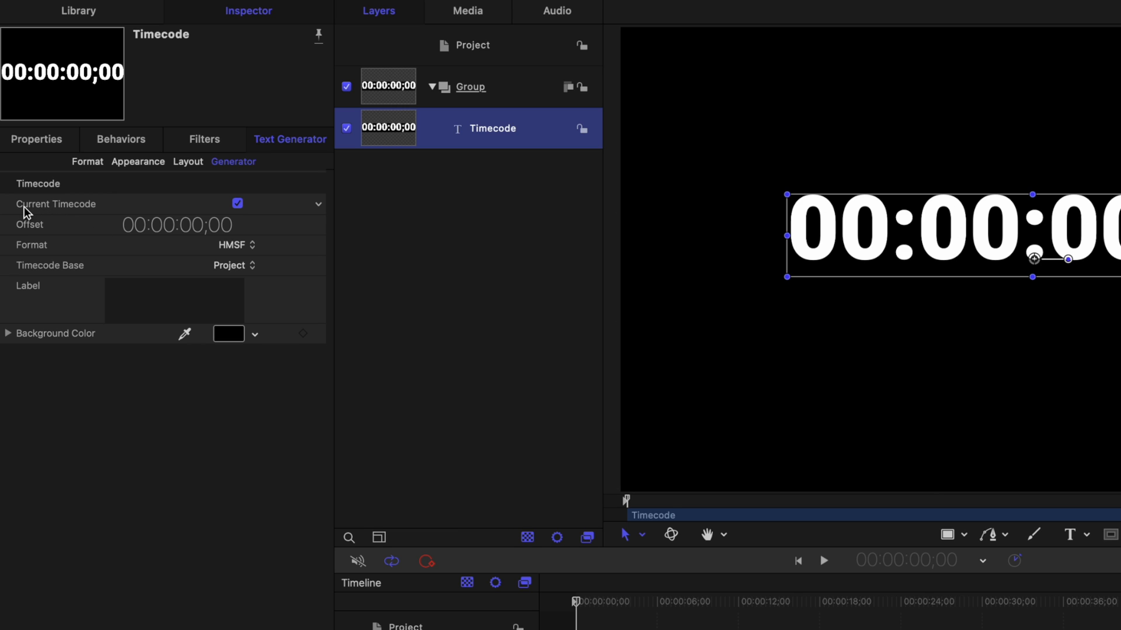
mouse_move(233, 218)
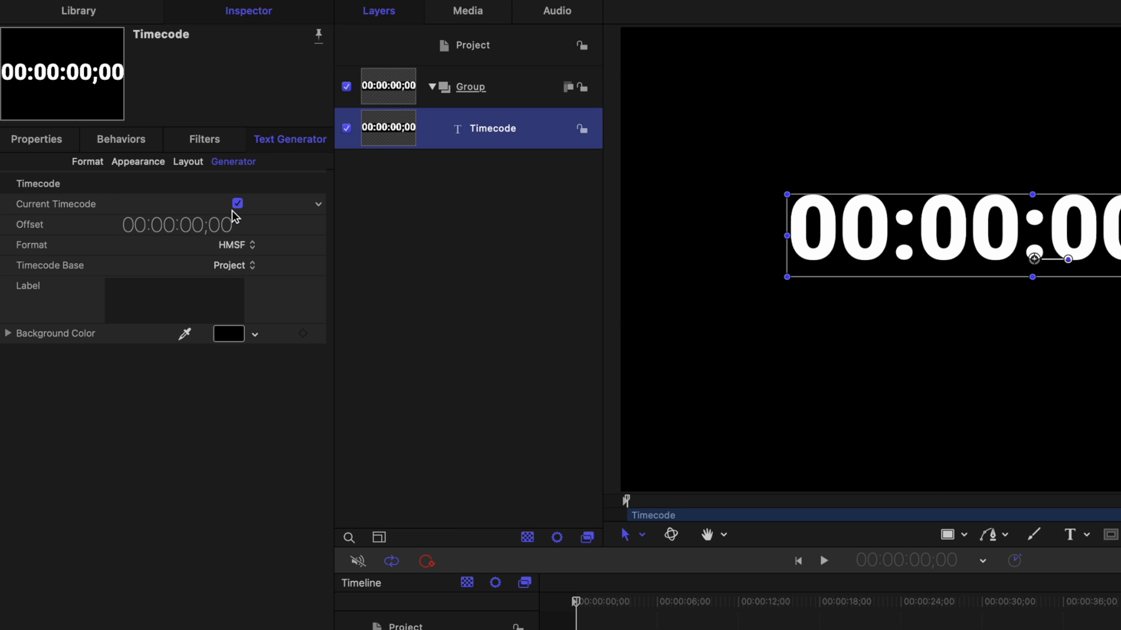
- Keyframe the timecode value from 00:01:00;04 at start to 00:00:00;00 at end, then preview
left_click(237, 203)
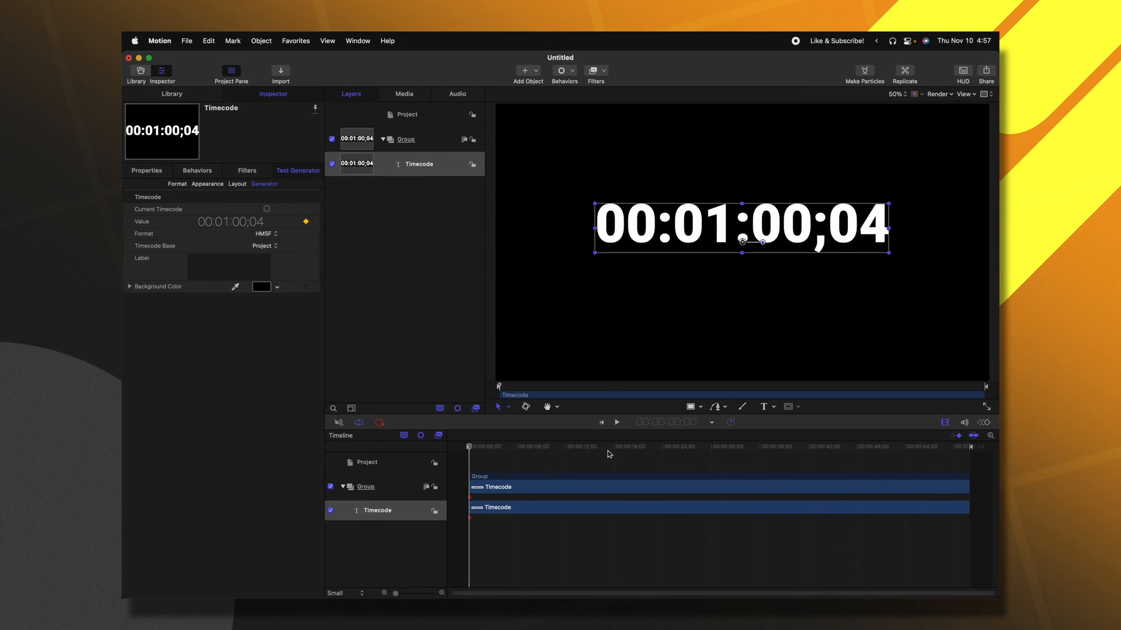
left_click(950, 447)
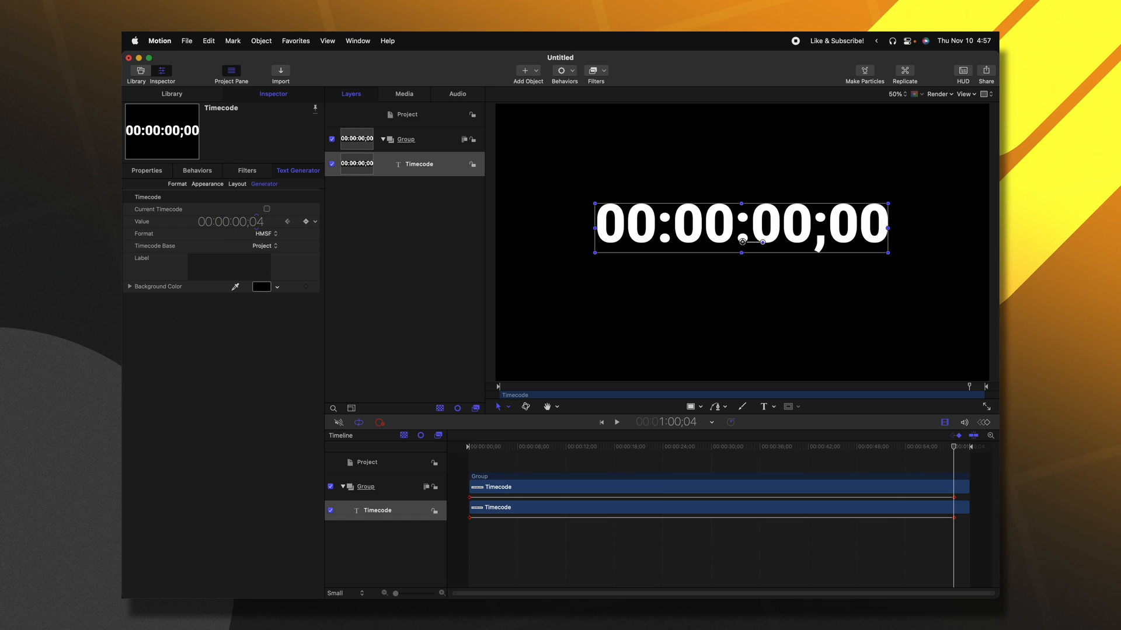
left_click(616, 422)
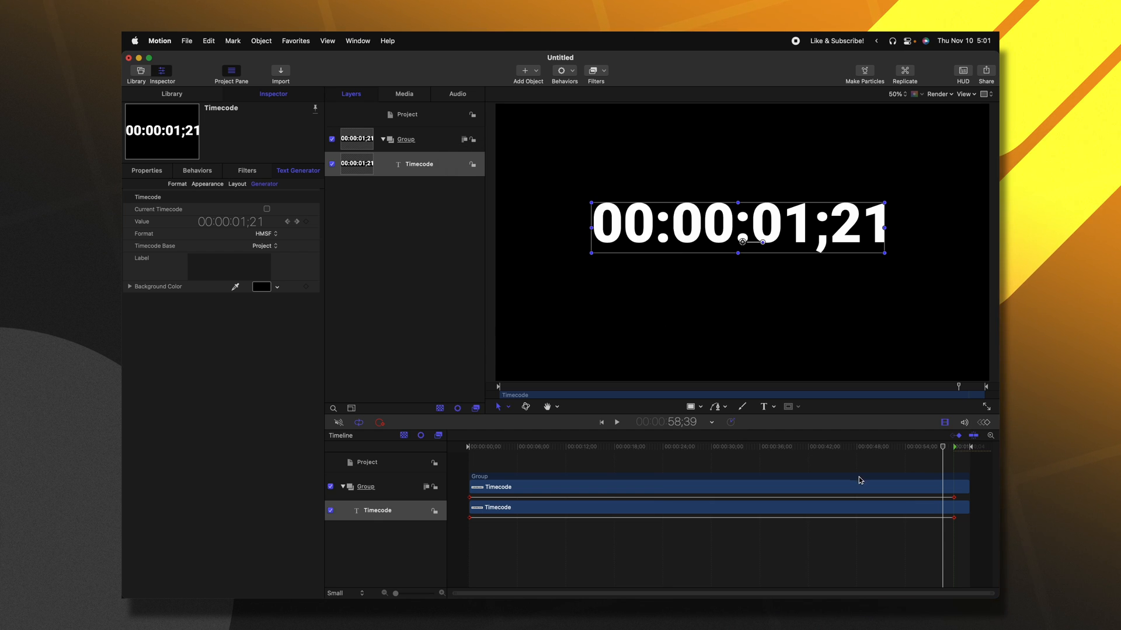
left_click_drag(943, 446, 490, 446)
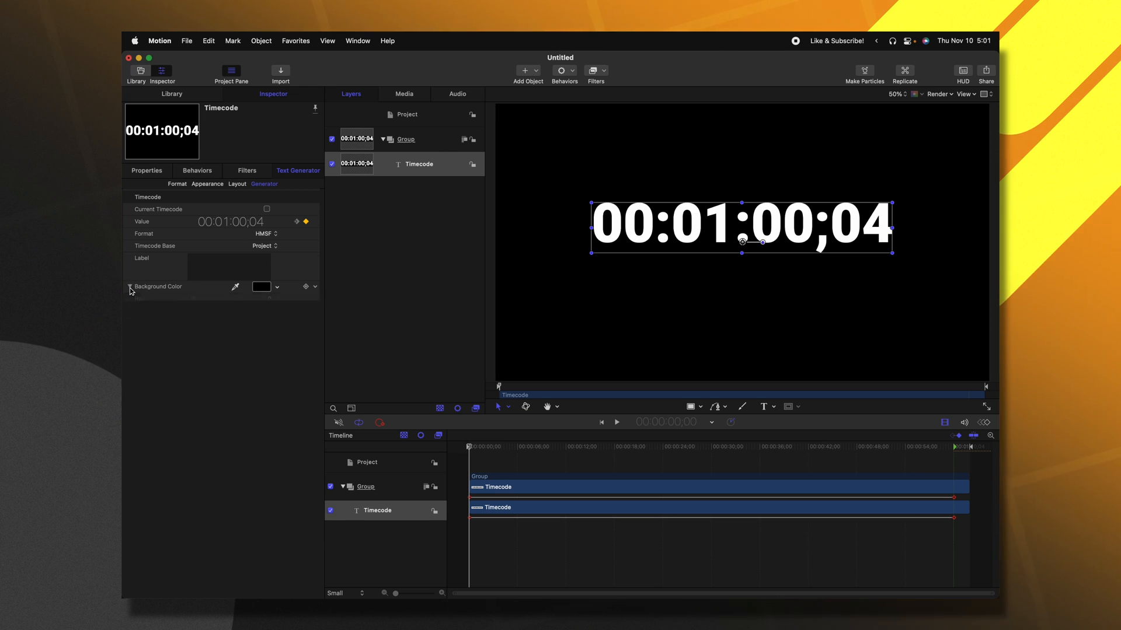
- Colour the timecode background red, then drop its opacity to 0
left_click(130, 286)
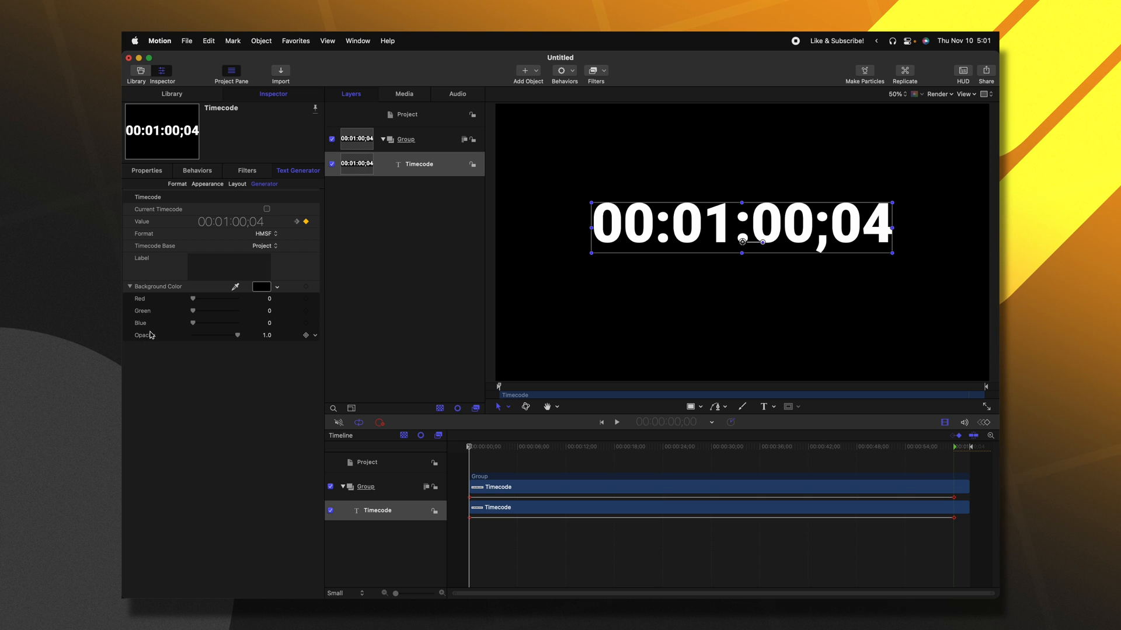
left_click(261, 286)
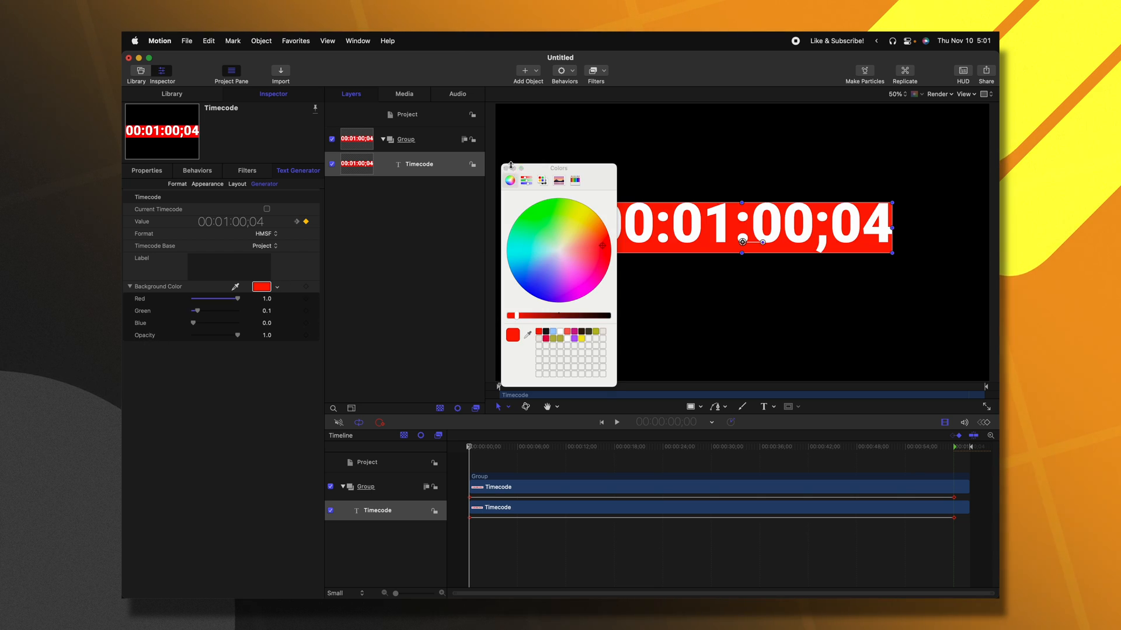
left_click_drag(236, 335, 217, 337)
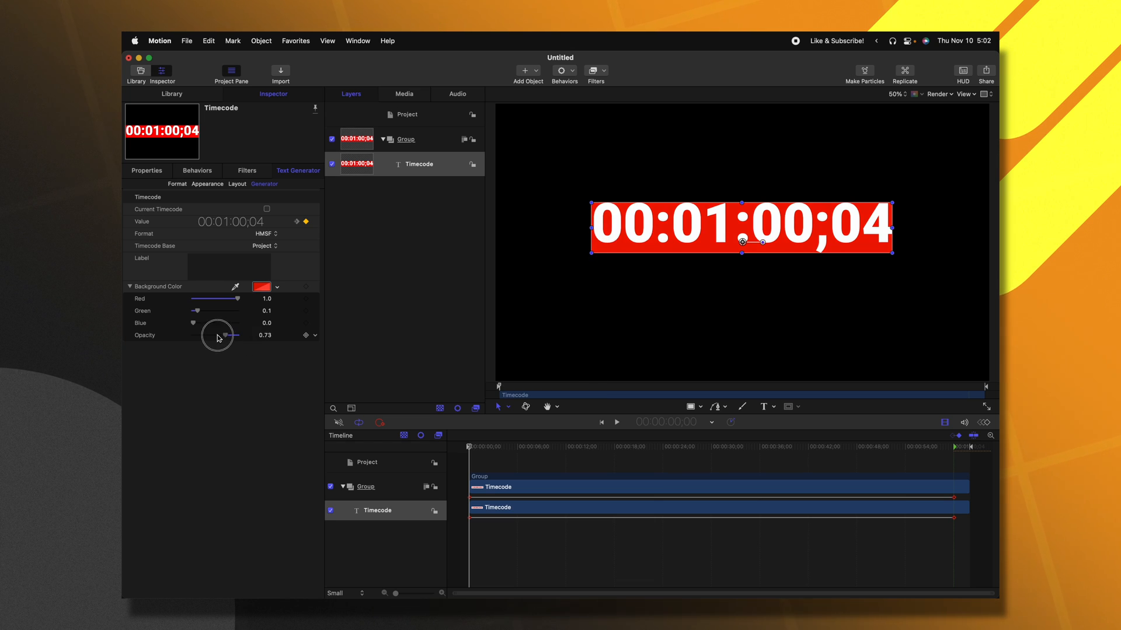
left_click_drag(236, 335, 213, 334)
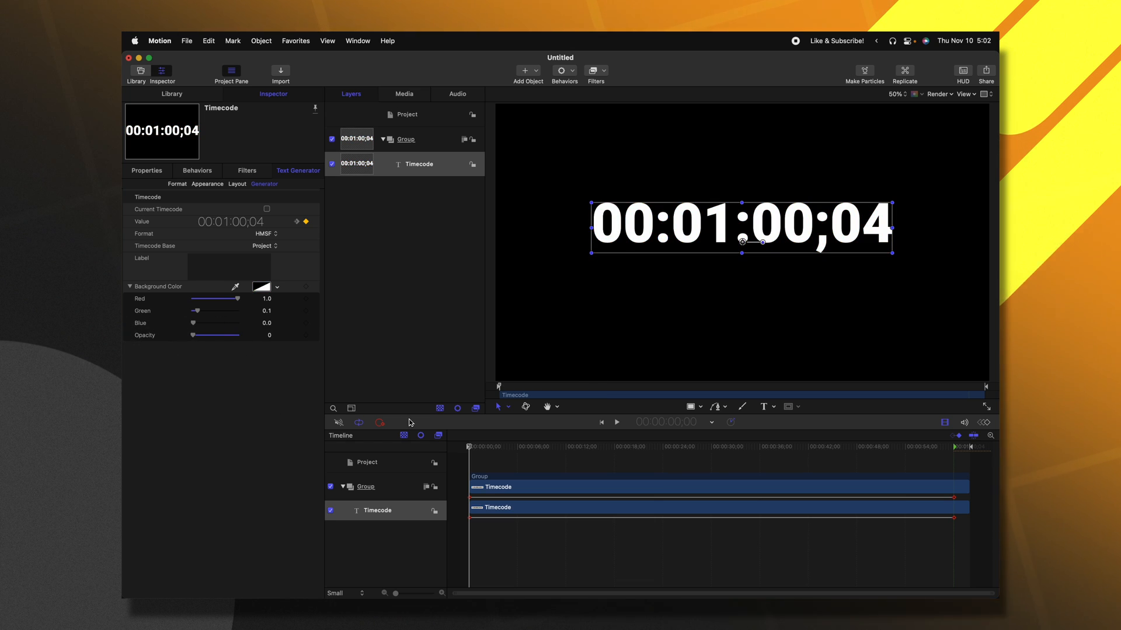
mouse_move(430, 140)
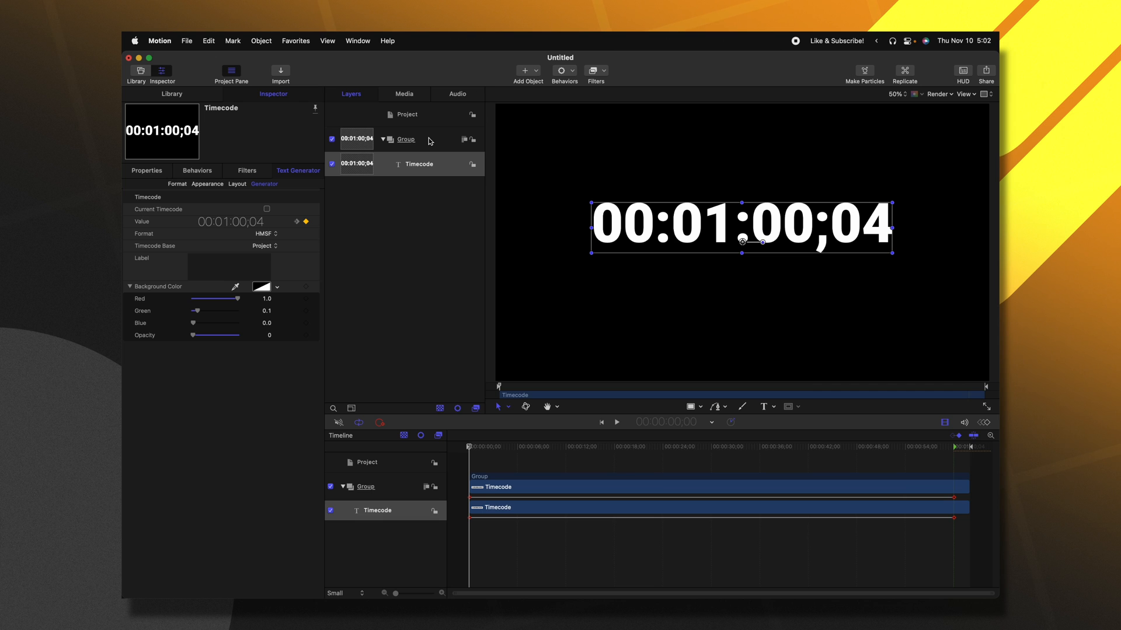
- Select the timecode Group and add a Bezier Mask around the 1:00 digits
left_click(419, 164)
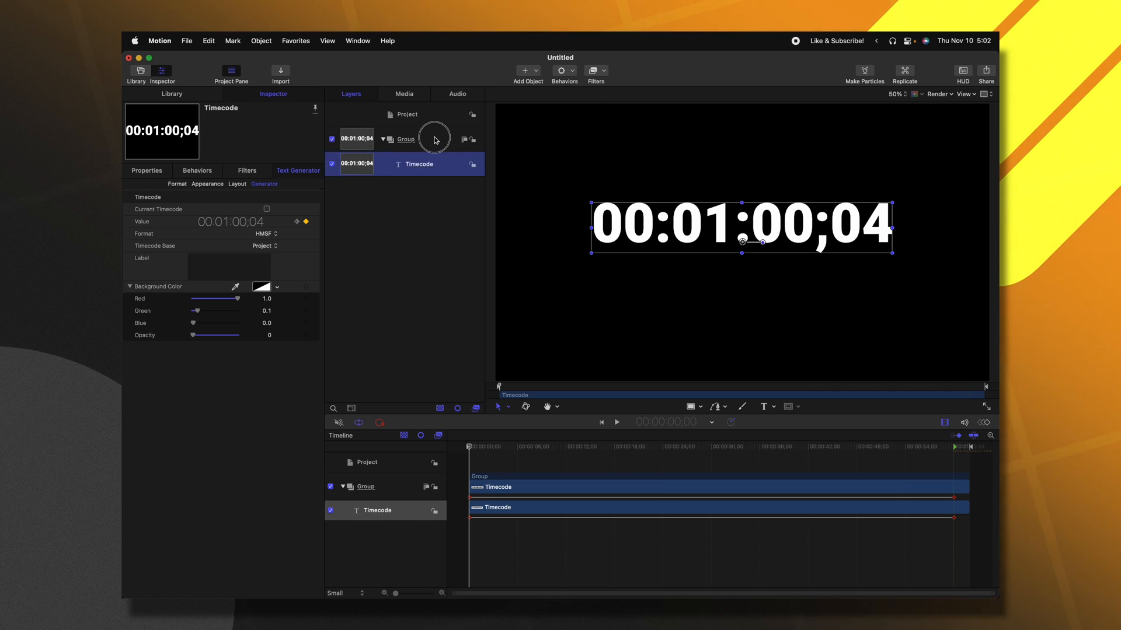
left_click(405, 139)
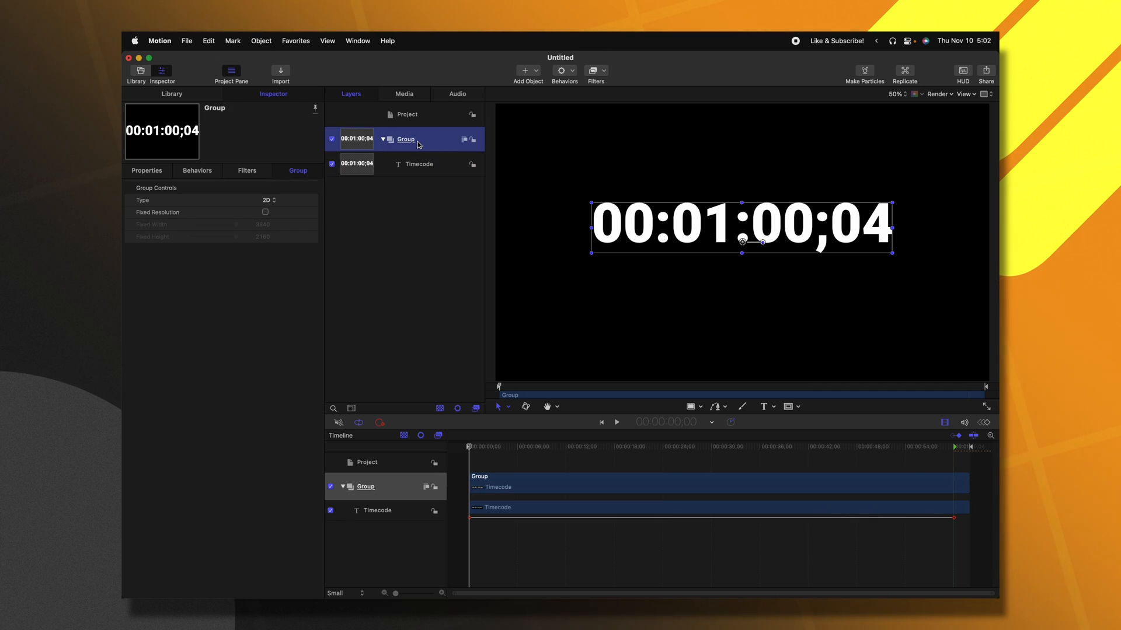
mouse_move(415, 151)
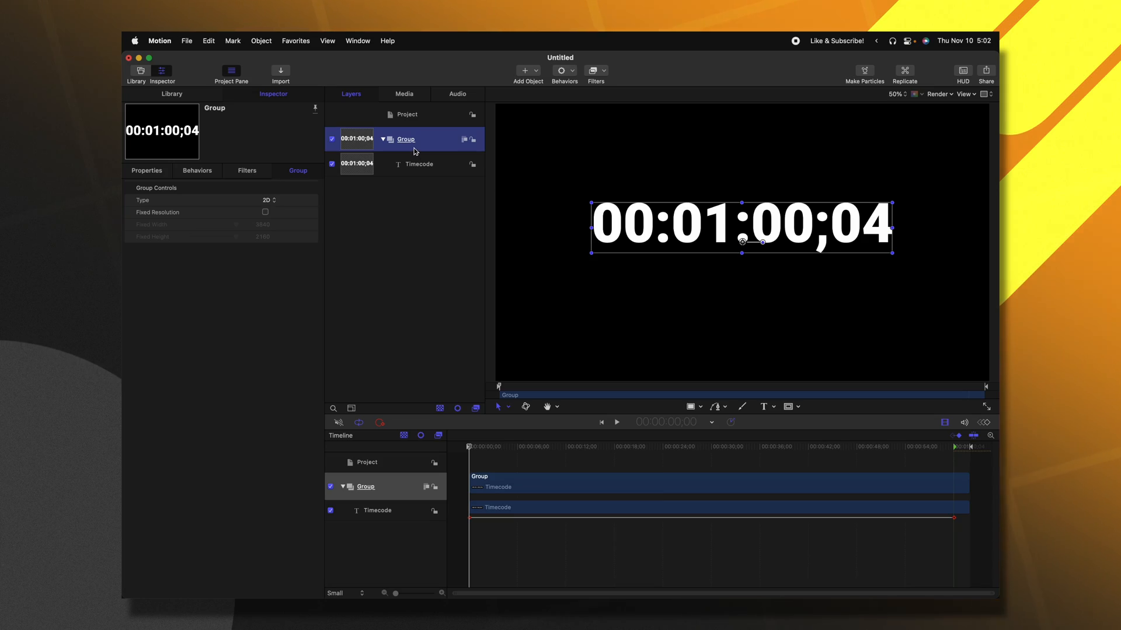
left_click(792, 407)
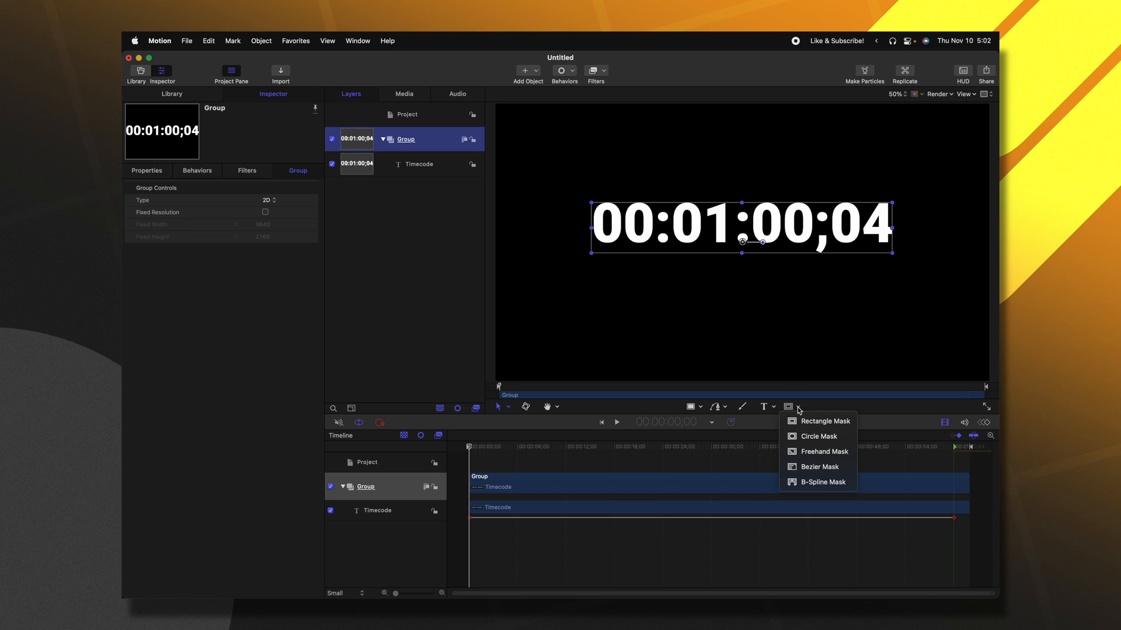
mouse_move(818, 467)
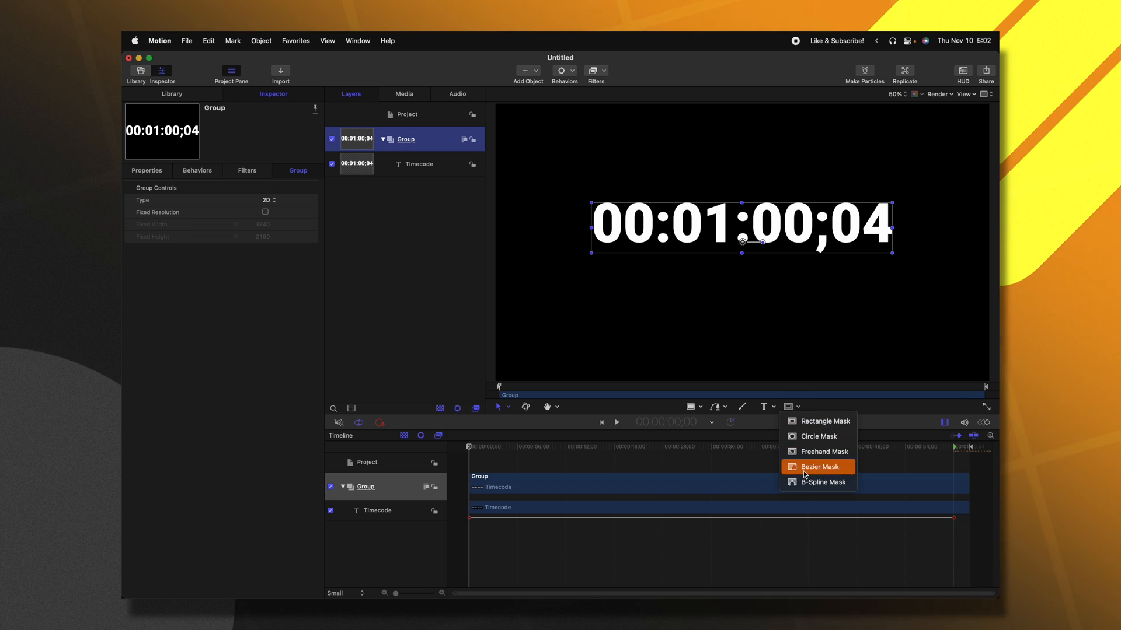
left_click(820, 466)
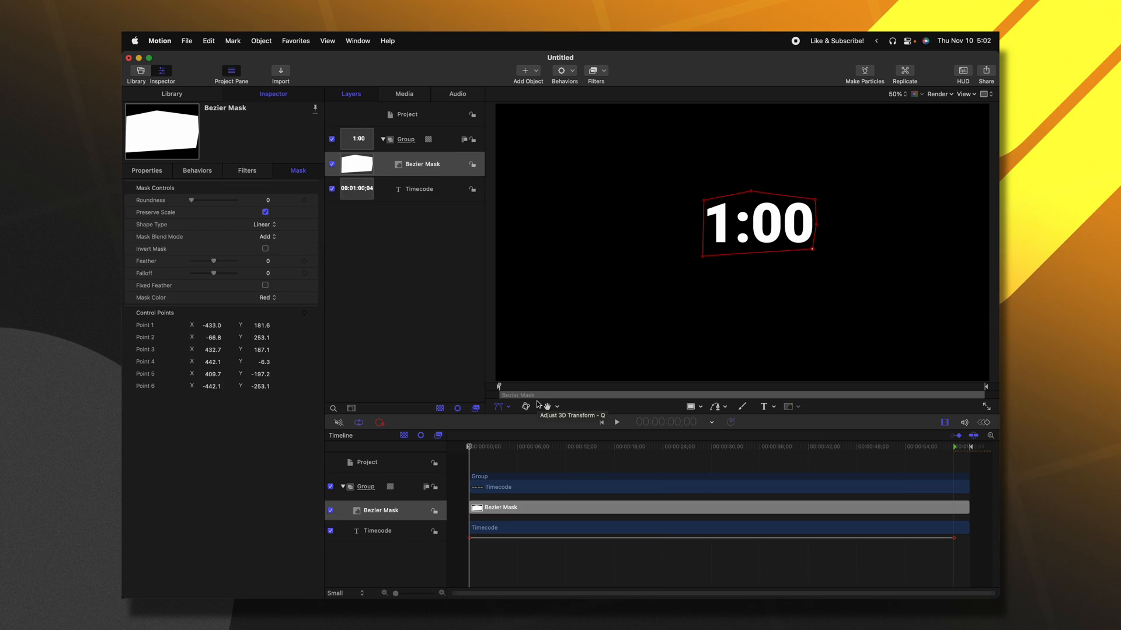
- Publish the template as '1 minute timer' under the Tutorials category
key("cmd+s")
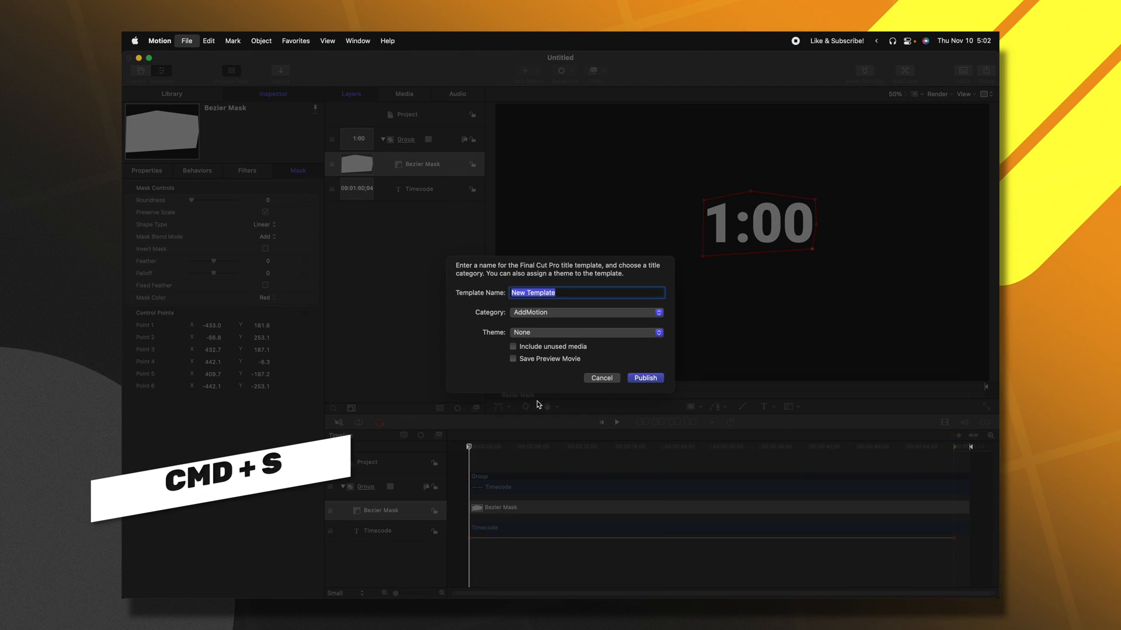
type("1")
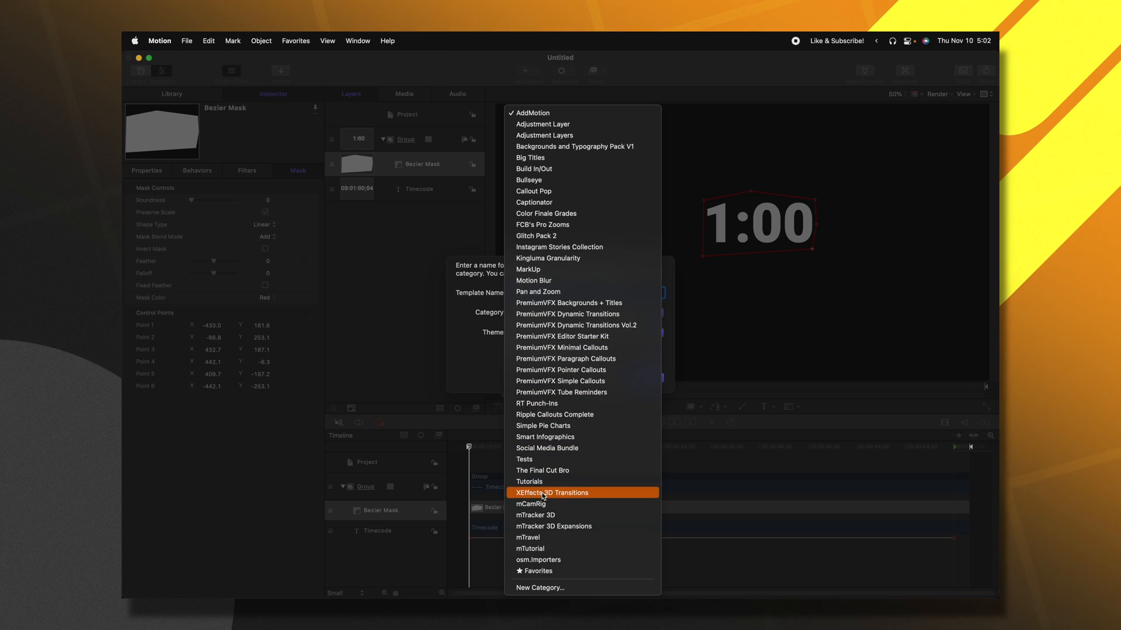
left_click(528, 482)
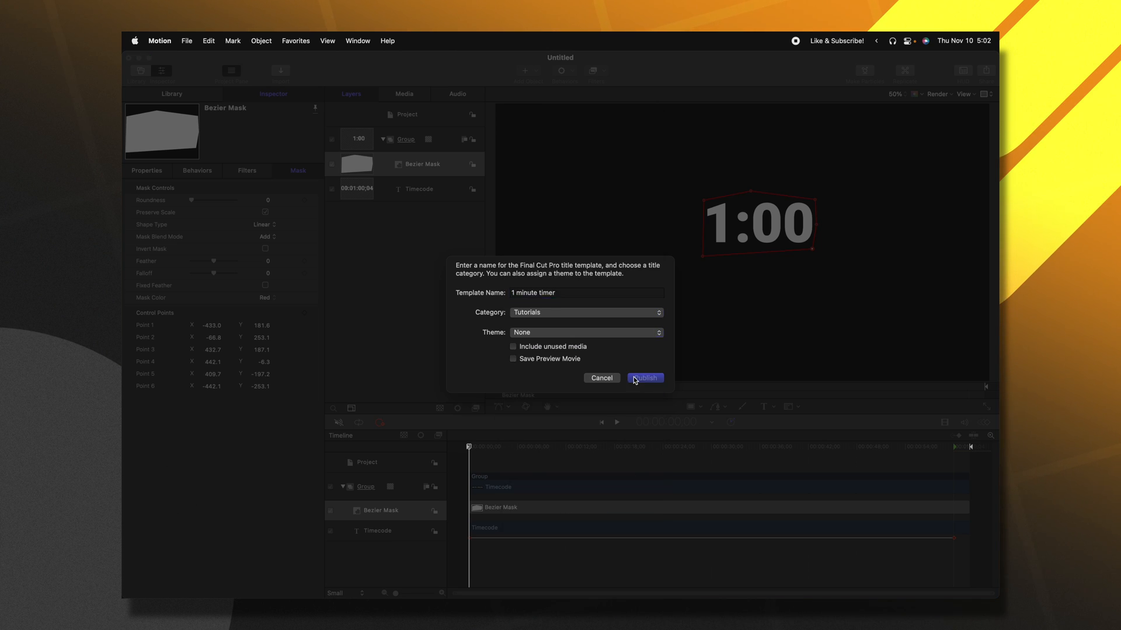
left_click(644, 377)
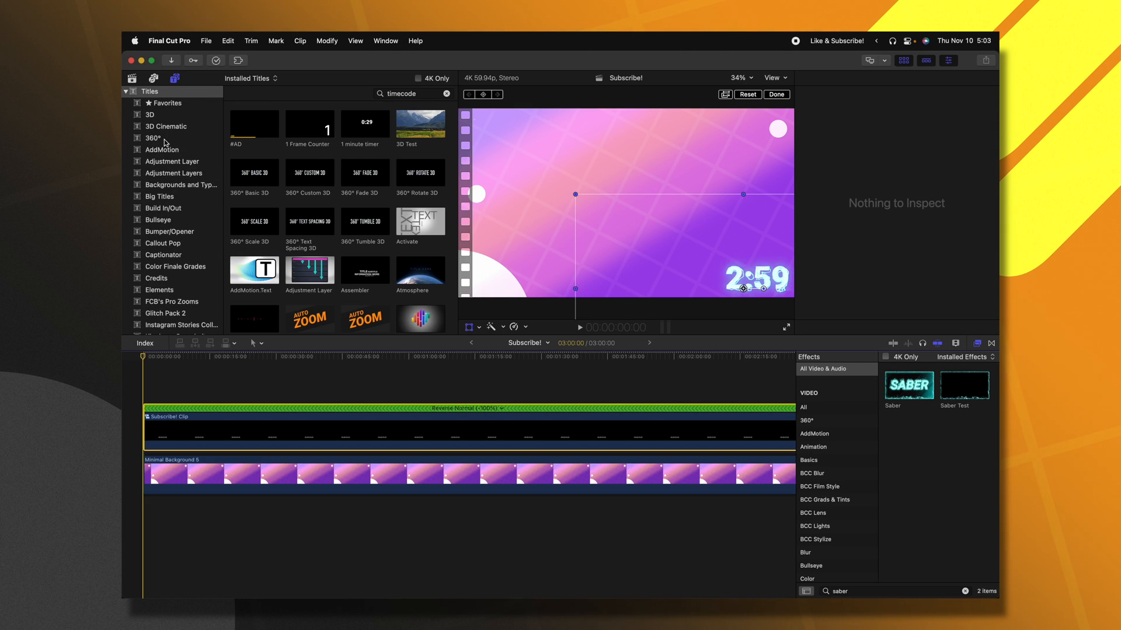
- Scroll the Final Cut Pro title categories past Lower Thirds and MarkUp
scroll("down", 3)
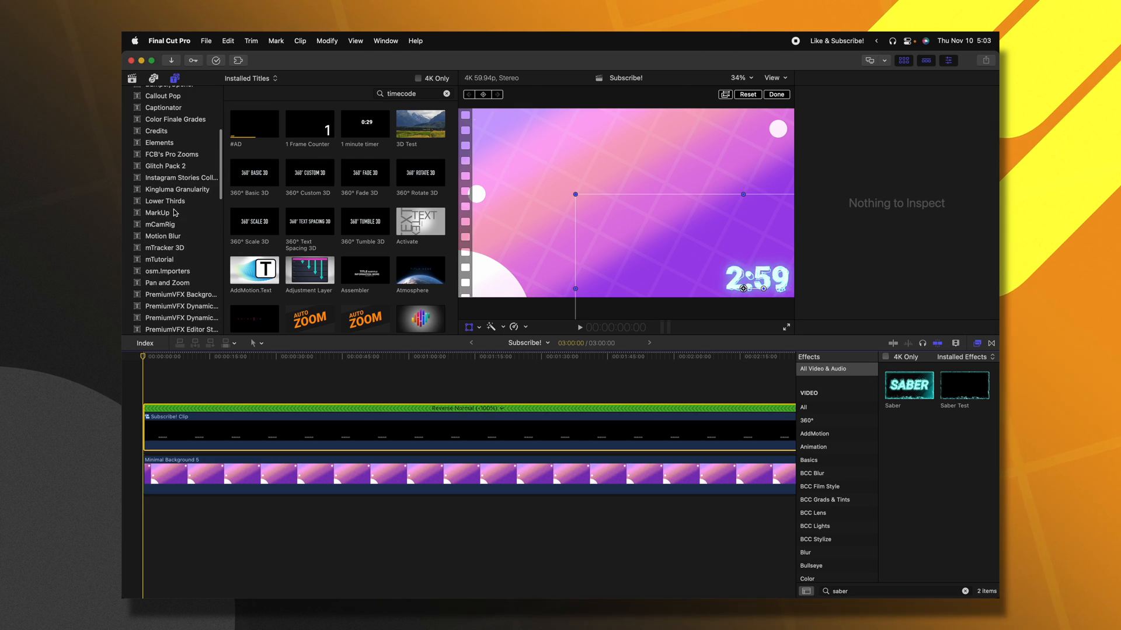